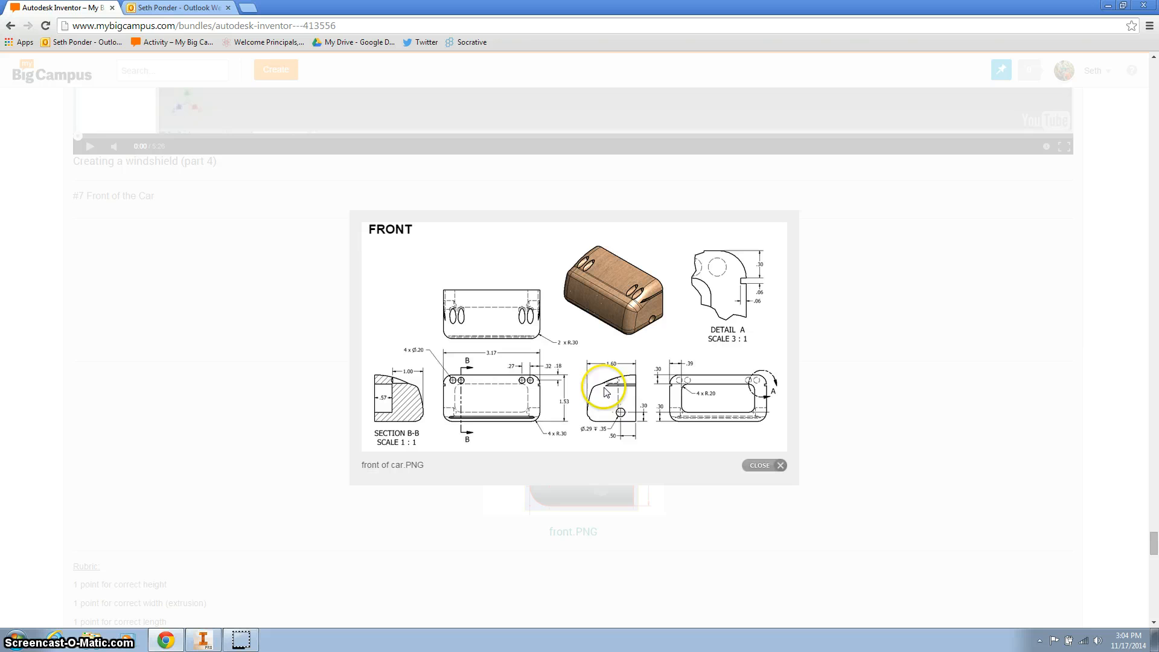
mouse_move(737, 457)
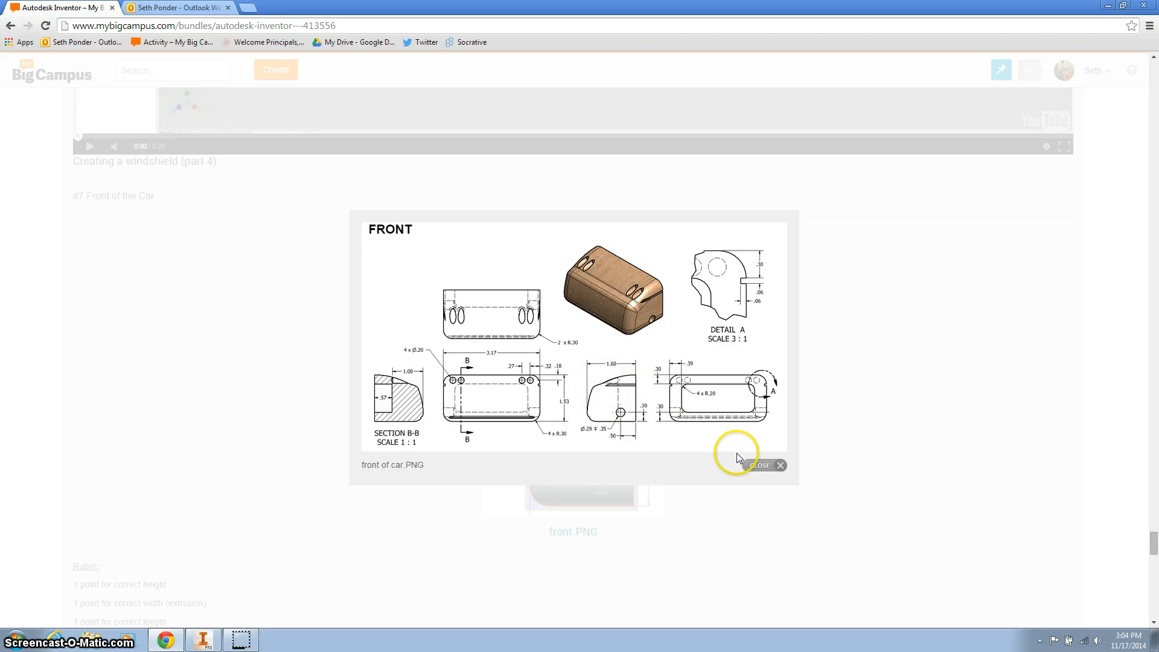
Step: Close the enlarged front of car.PNG lightbox to return to the assignment page
left_click(763, 465)
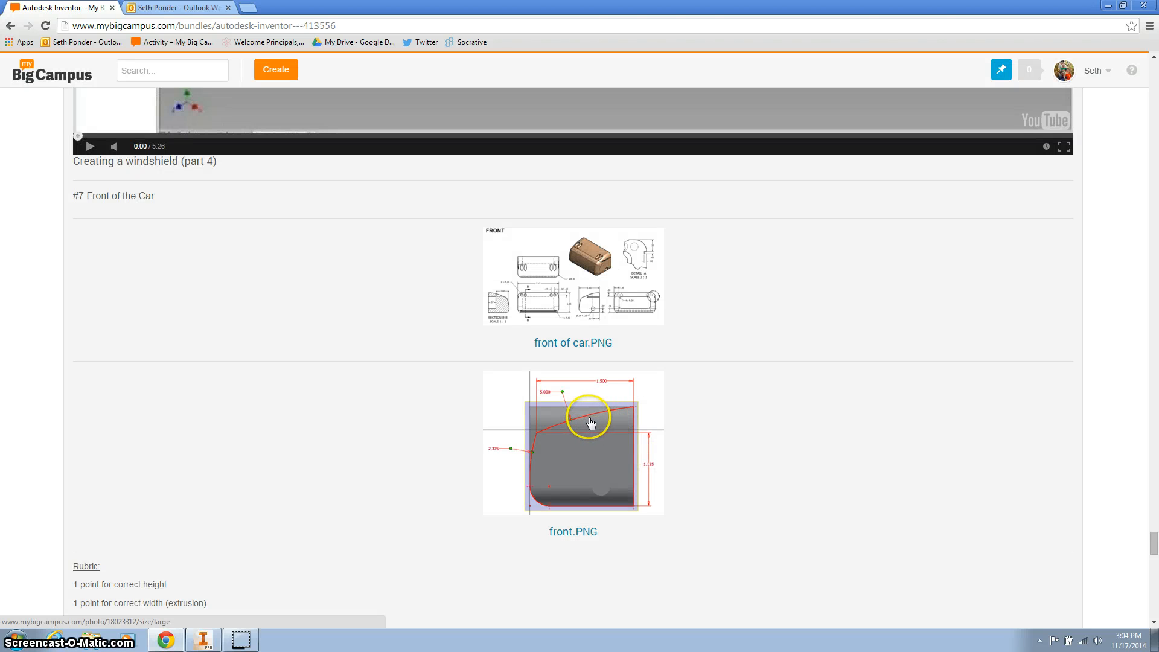
mouse_move(590, 433)
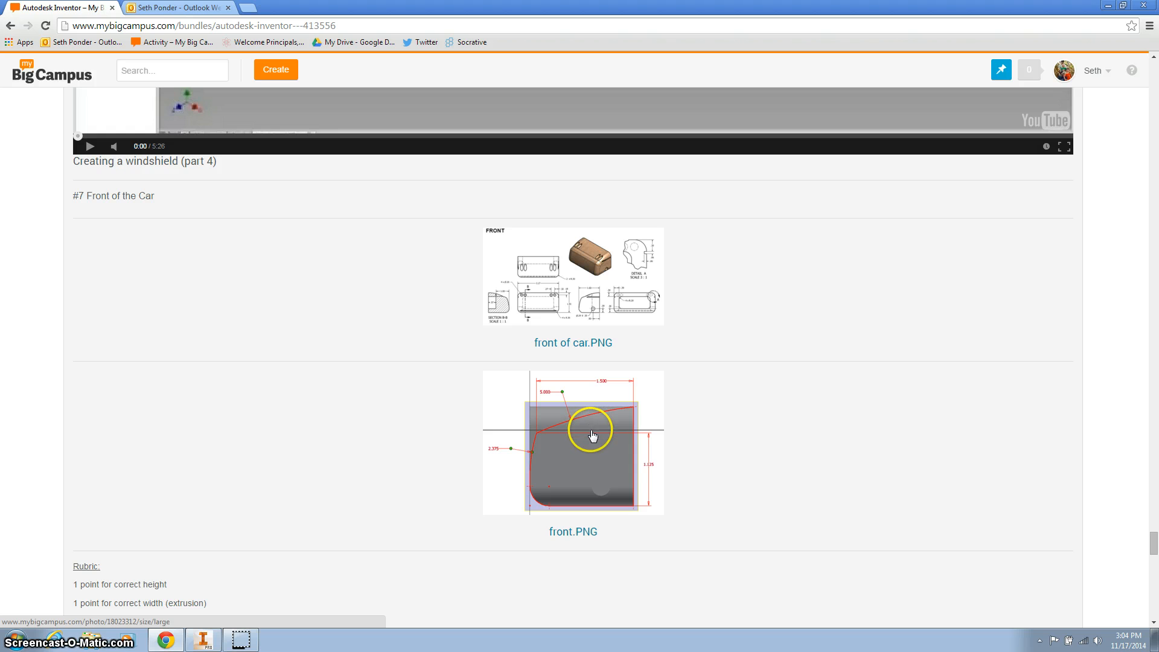
mouse_move(534, 450)
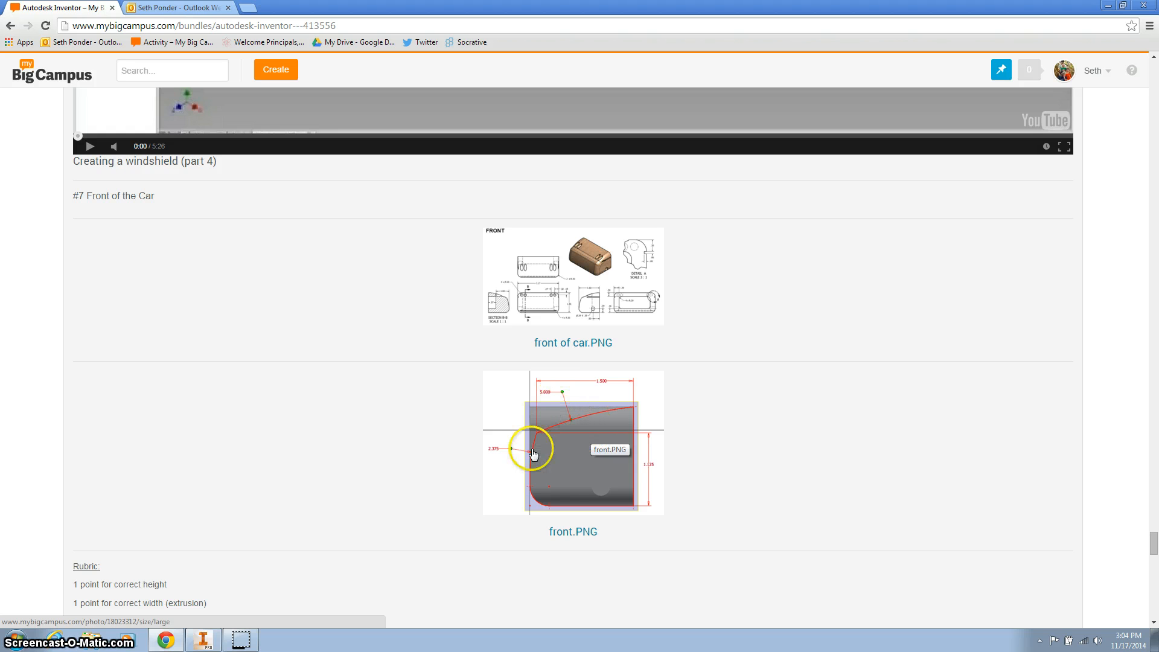
mouse_move(547, 400)
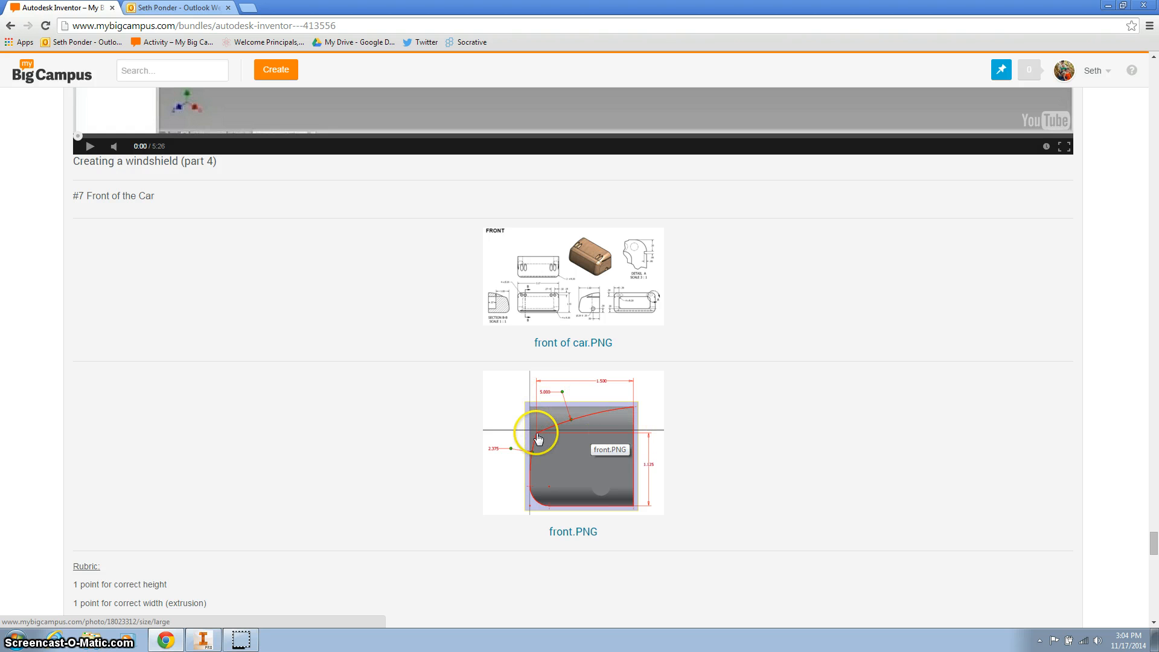
Step: Switch from the browser to the open front SP.ipt part in Inventor
left_click(203, 640)
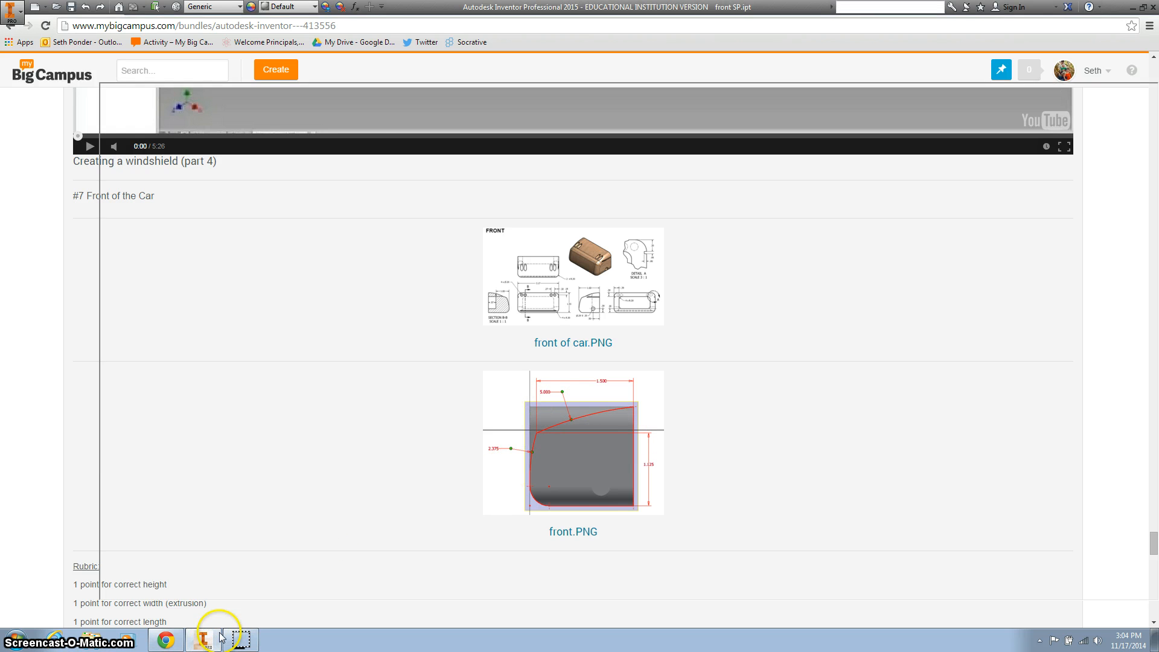
left_click(203, 639)
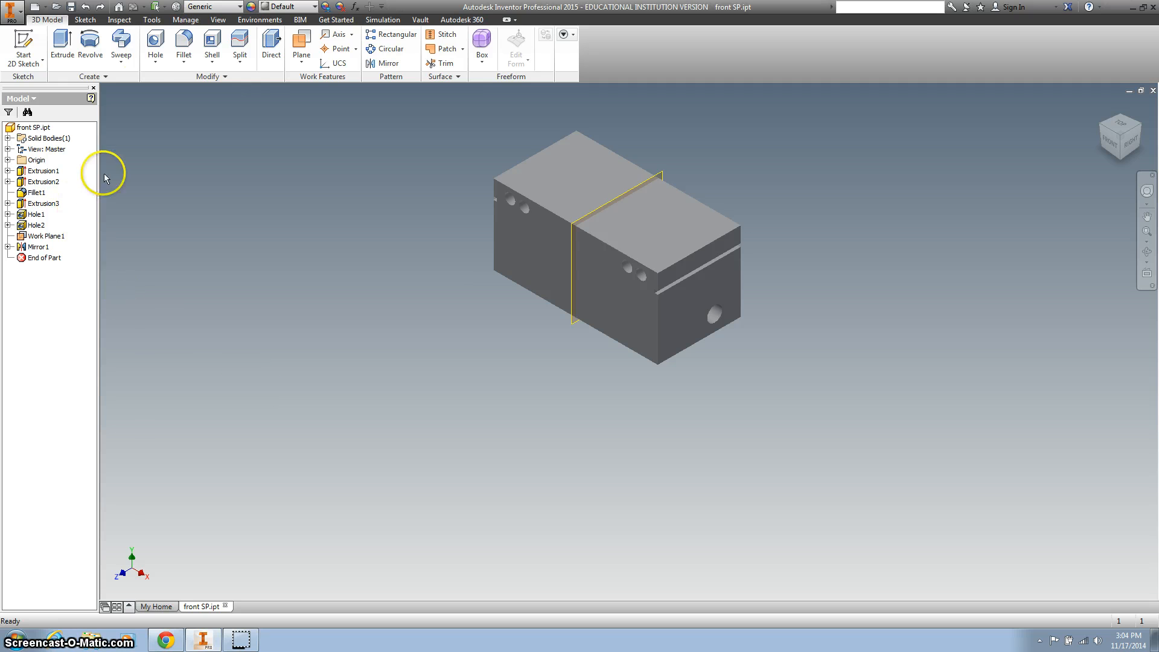
mouse_move(184, 39)
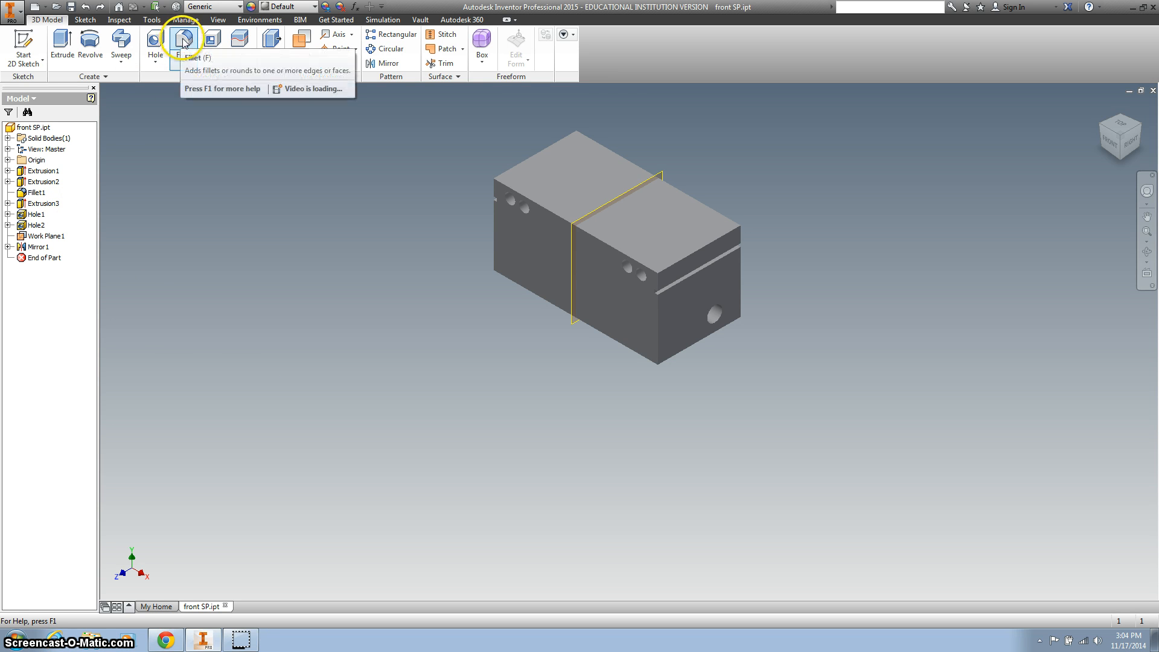
mouse_move(184, 39)
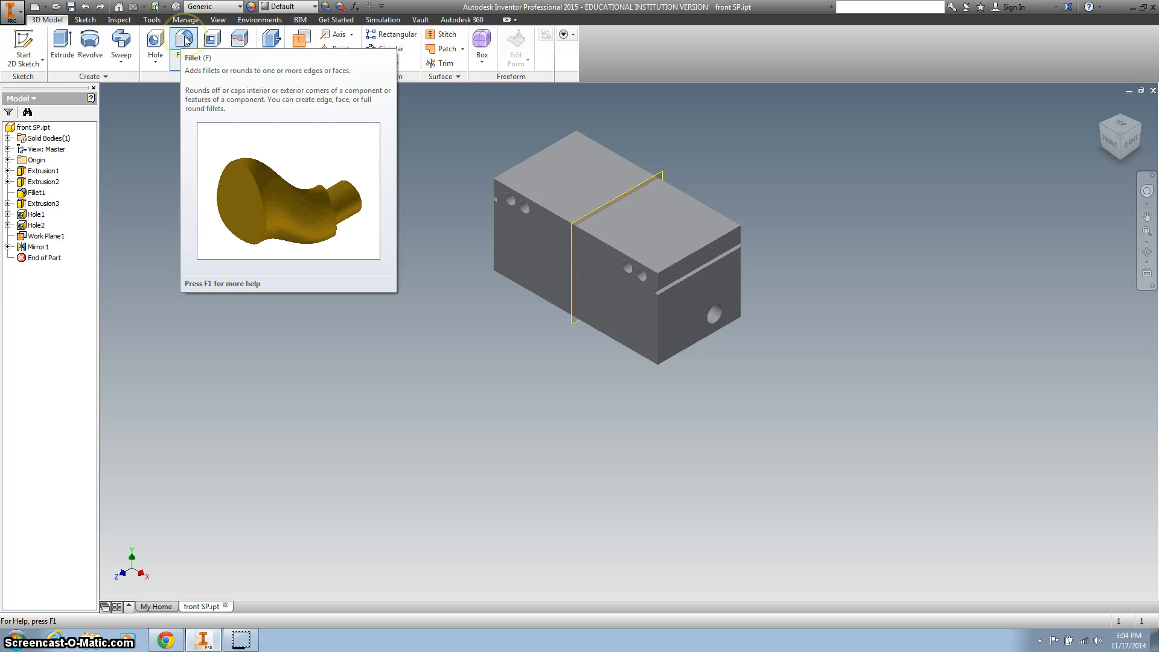
Step: Apply a 0.3 radius fillet (Fillet2) to five long edges of the block
left_click(184, 39)
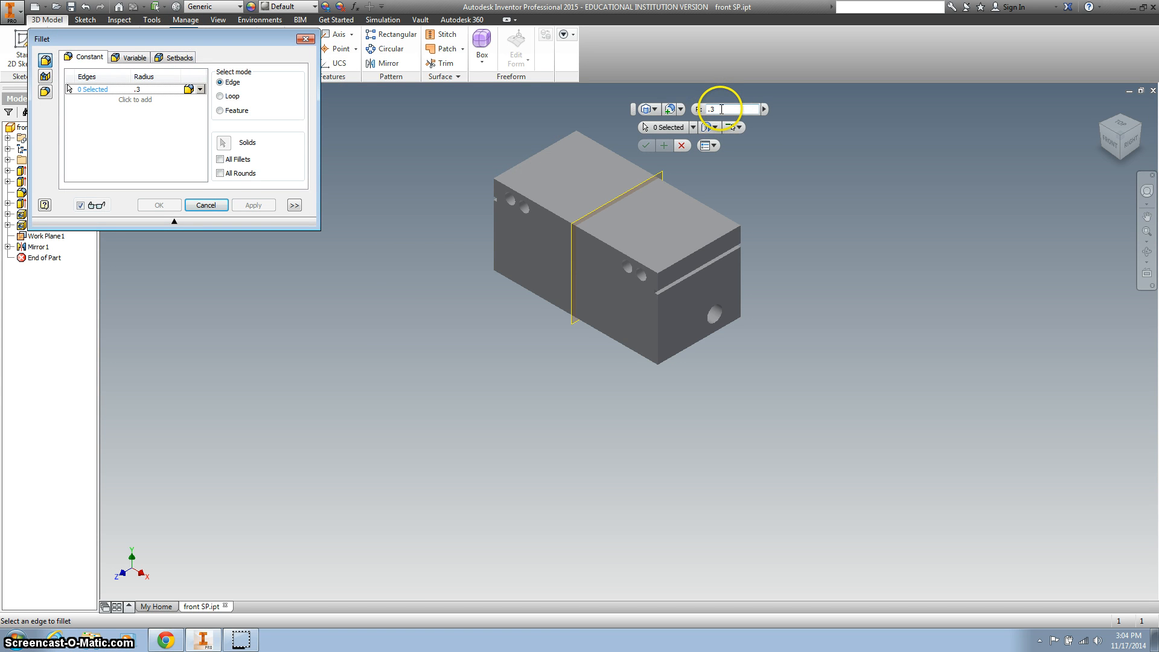
mouse_move(706, 185)
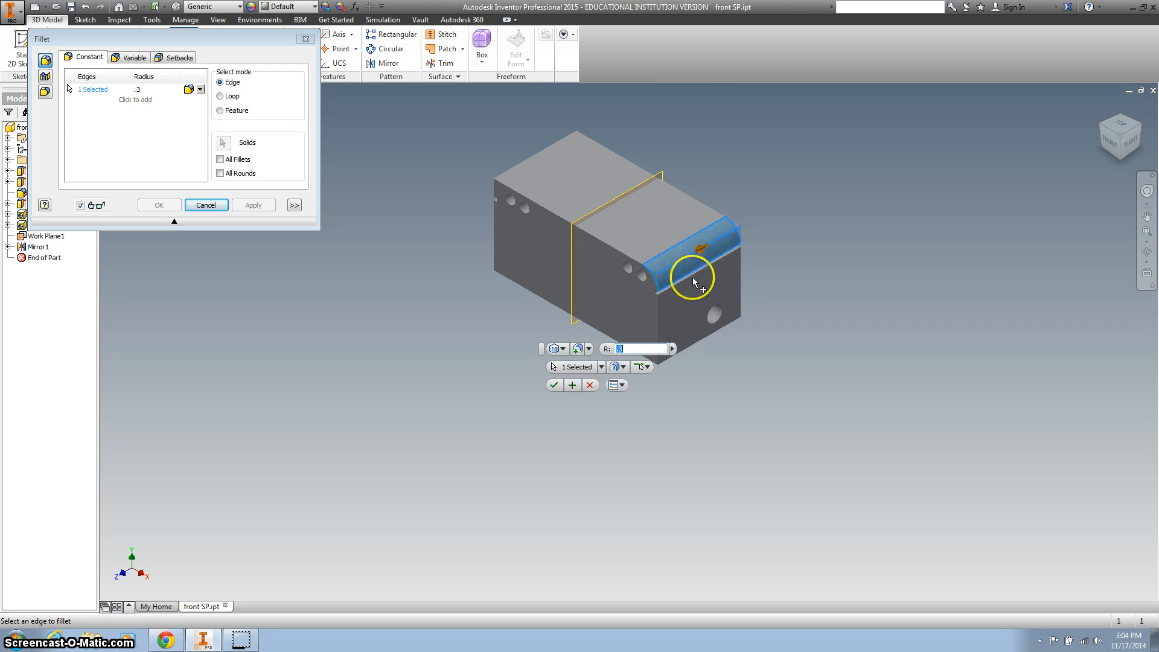
left_click(540, 166)
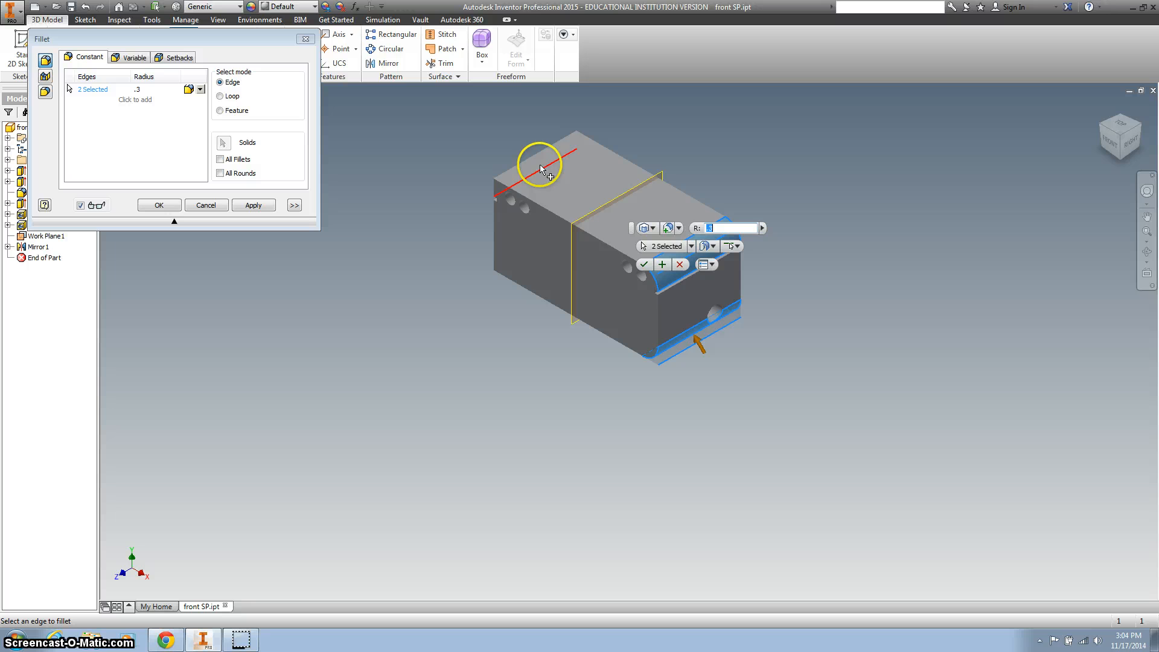
left_click(540, 167)
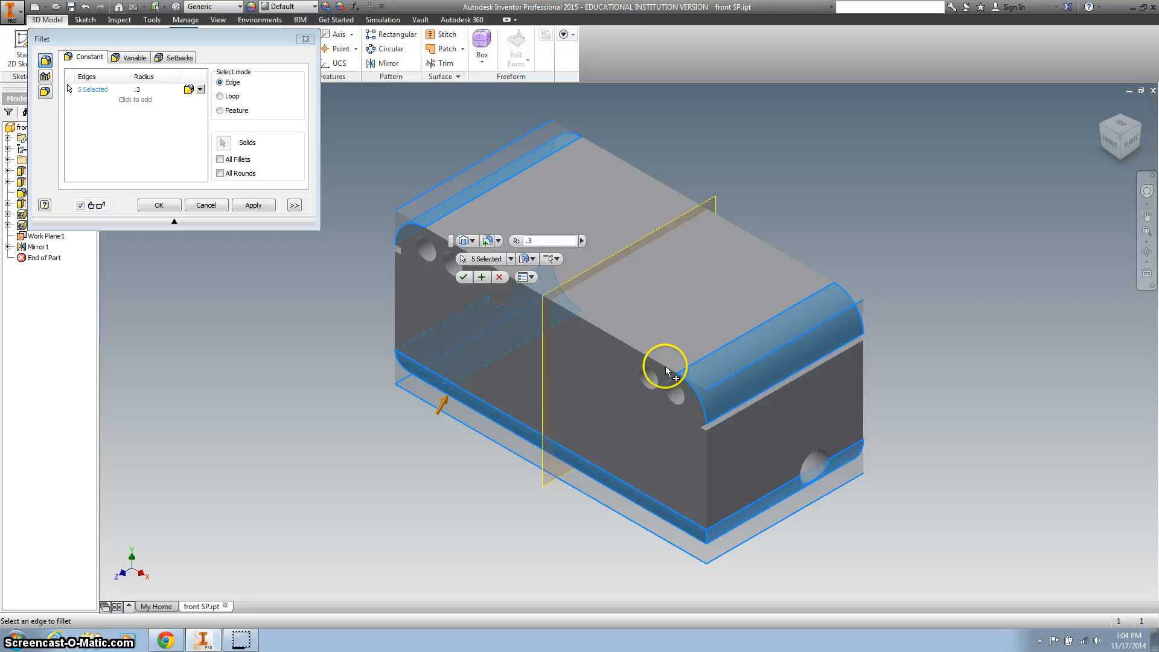
mouse_move(521, 314)
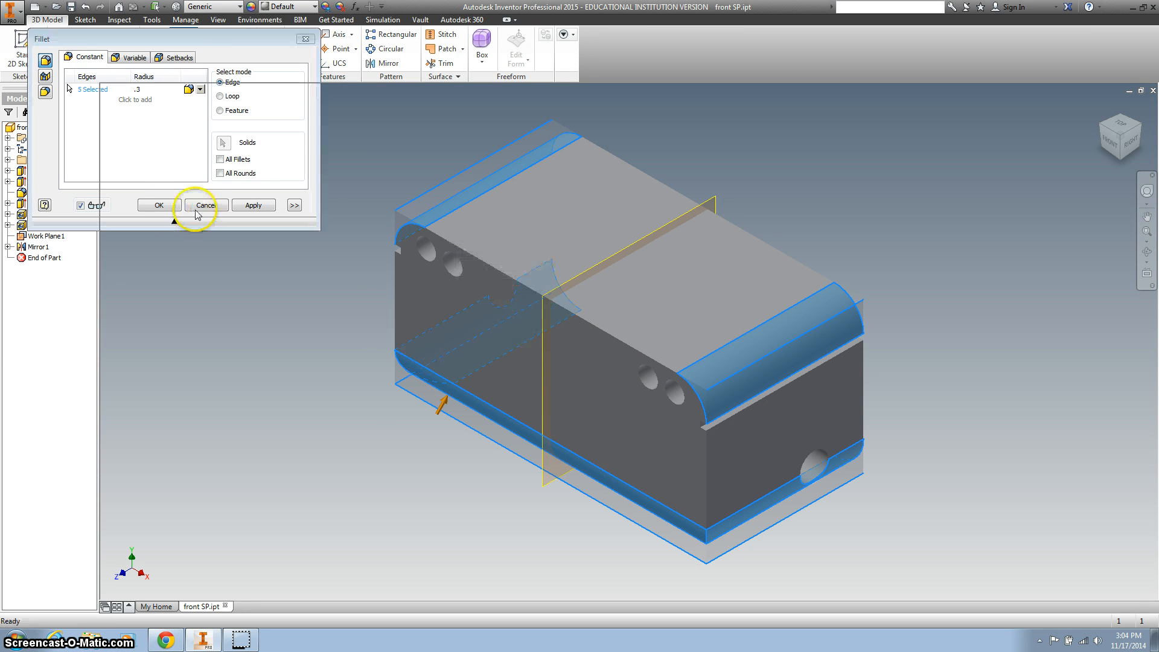
left_click(158, 205)
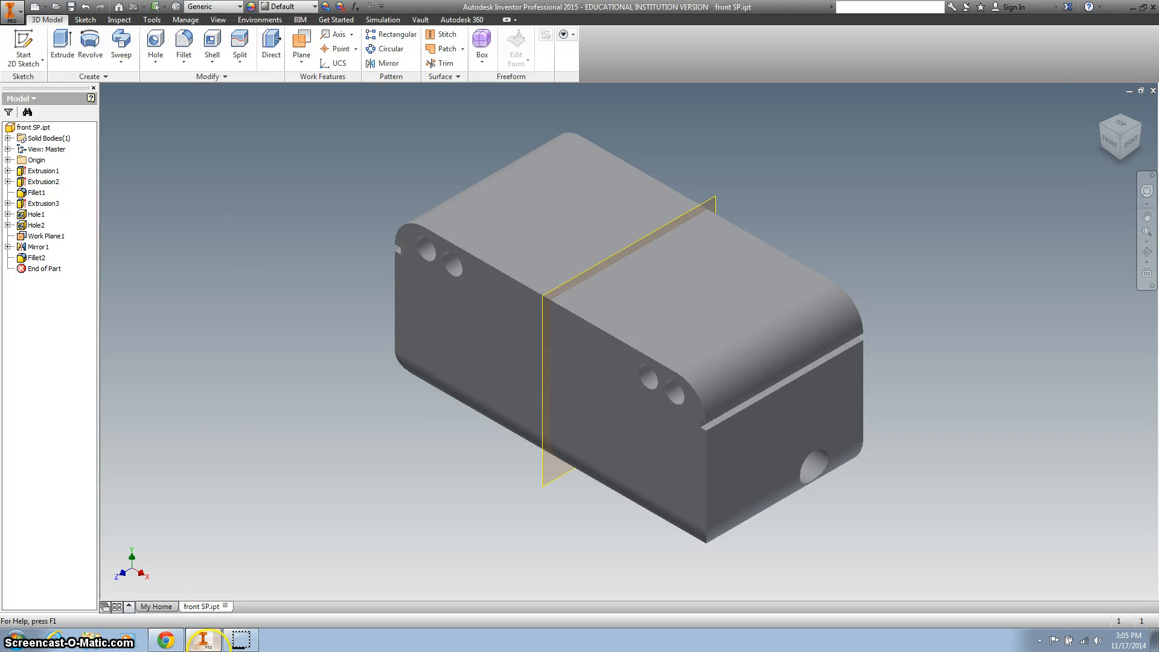
Step: Recheck the enlarged front.PNG profile reference on My Big Campus and return to Inventor
left_click(165, 640)
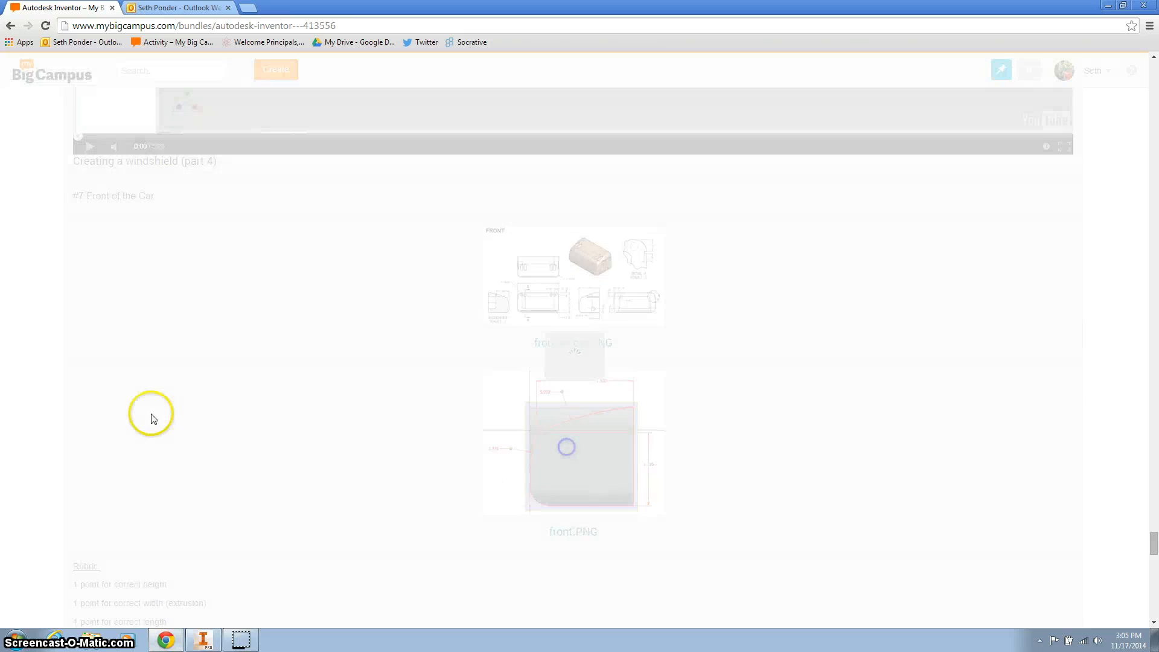
left_click(573, 443)
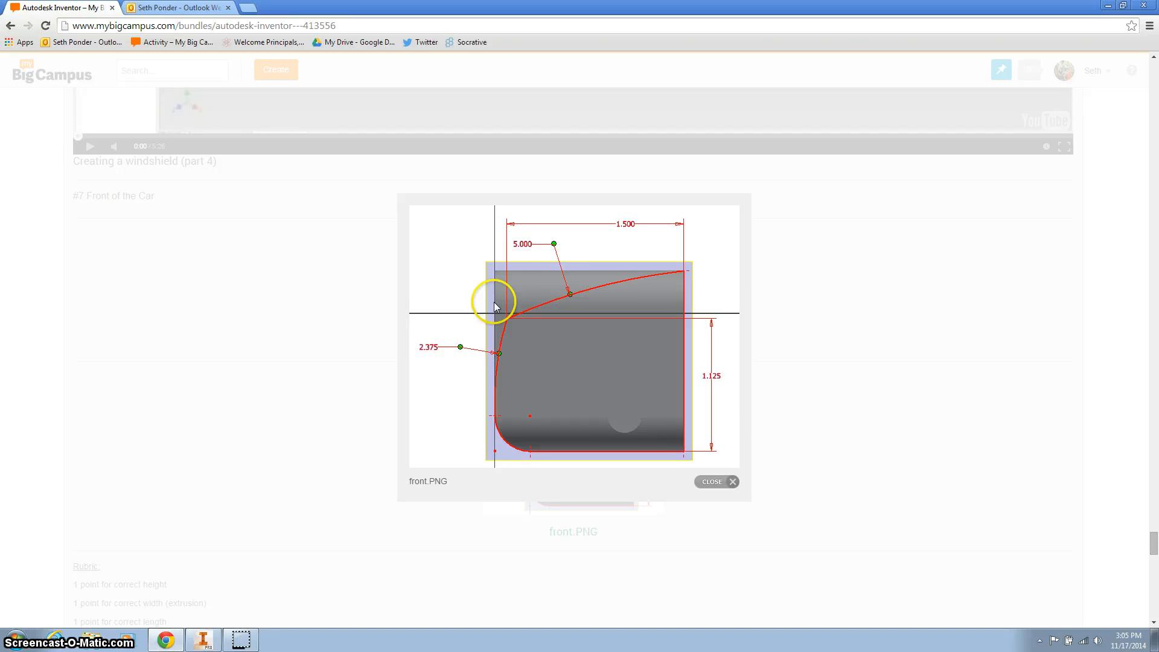
left_click(203, 640)
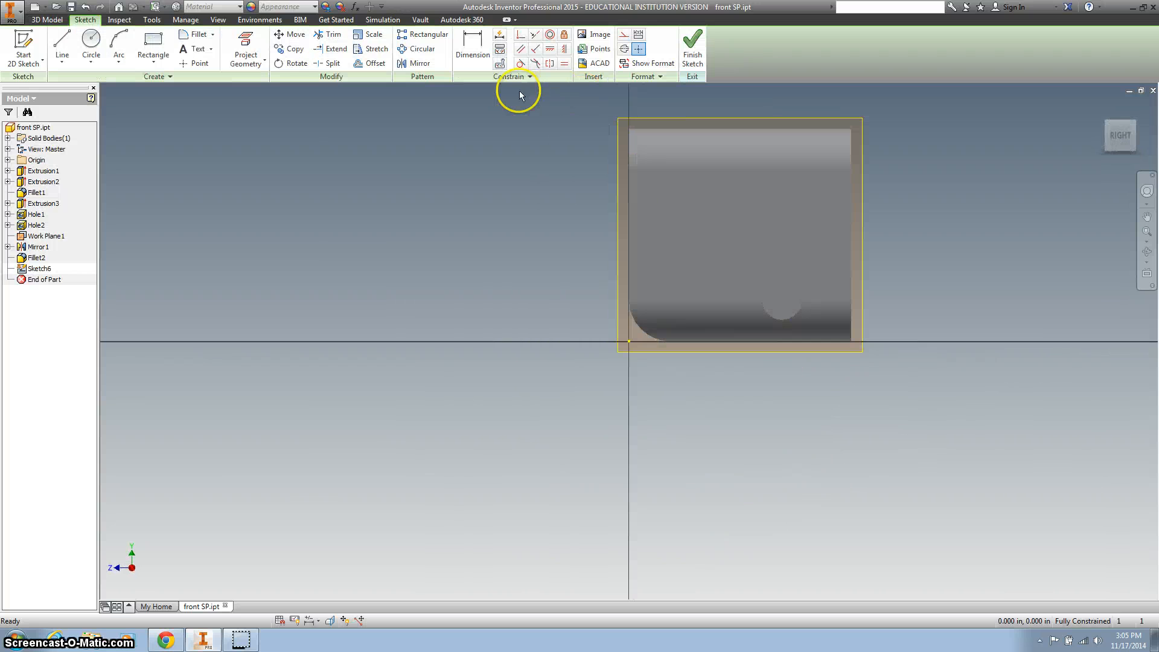
Step: Begin Sketch6 on the block's side face and project its edges and hole outline
left_click(61, 46)
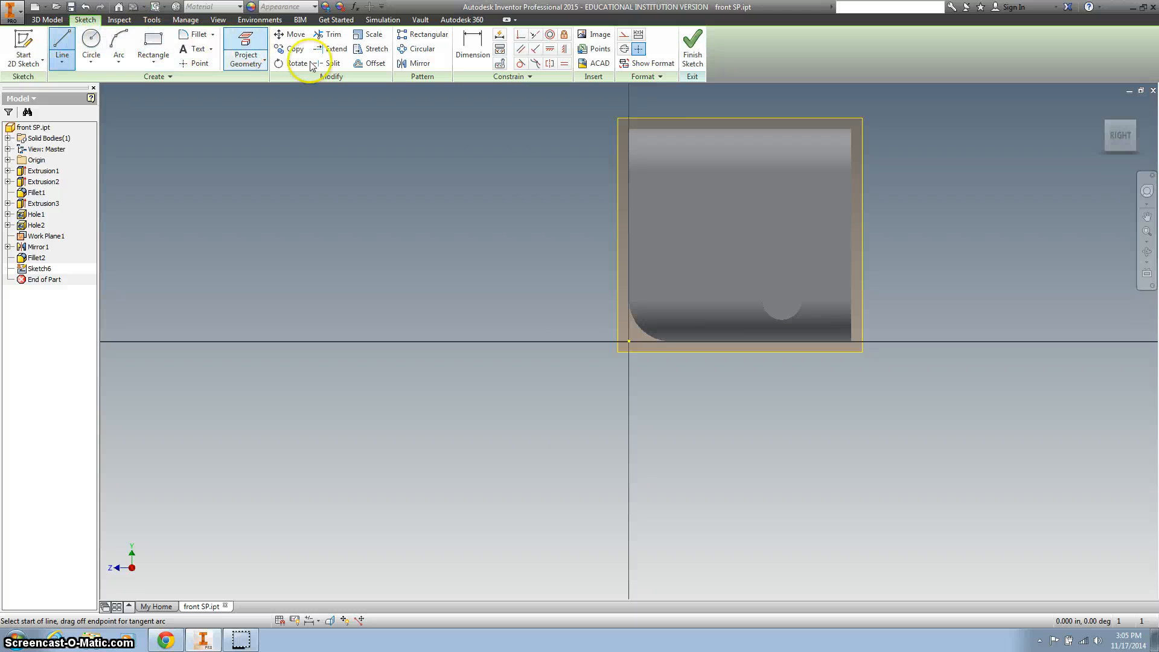
left_click(245, 49)
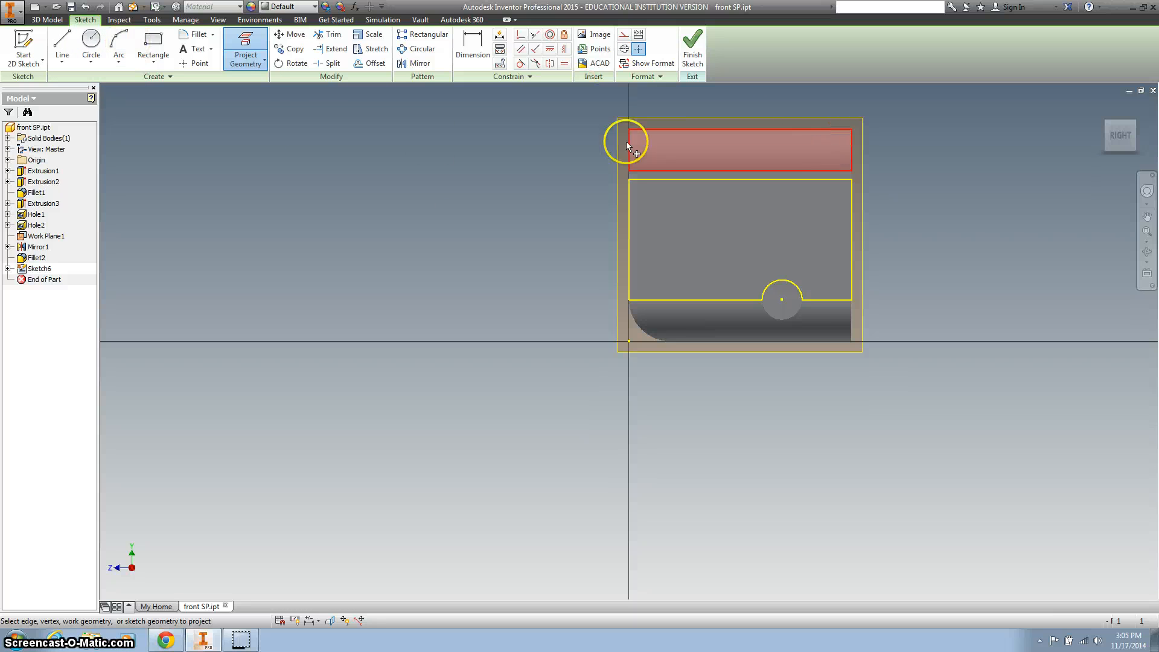
left_click(62, 49)
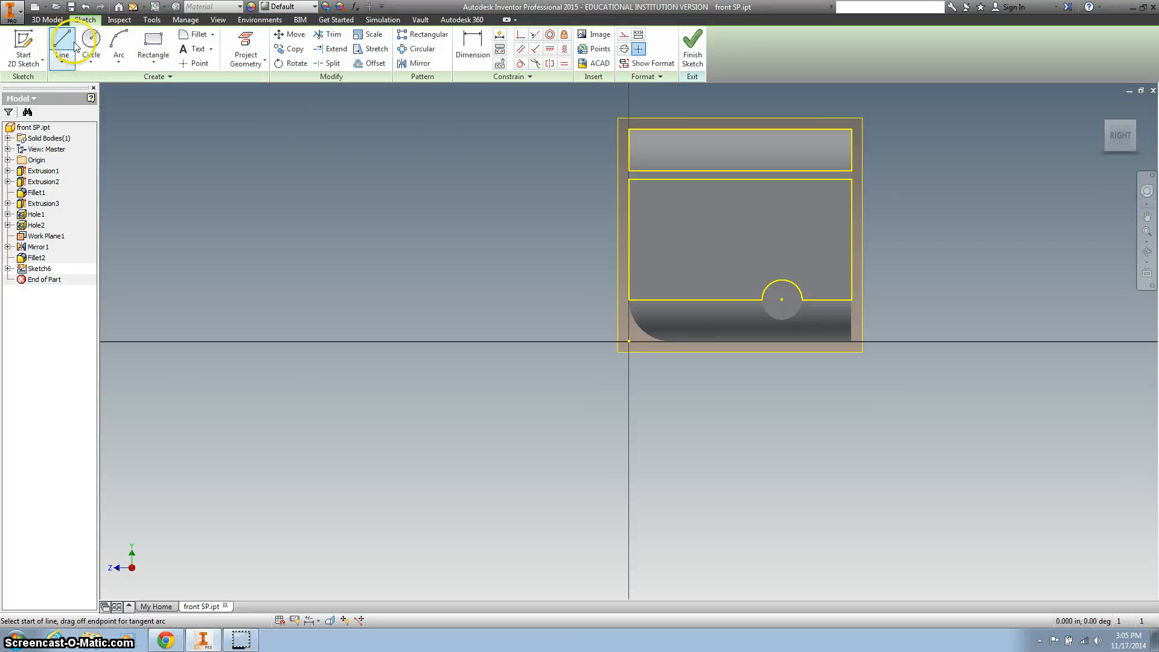
mouse_move(628, 120)
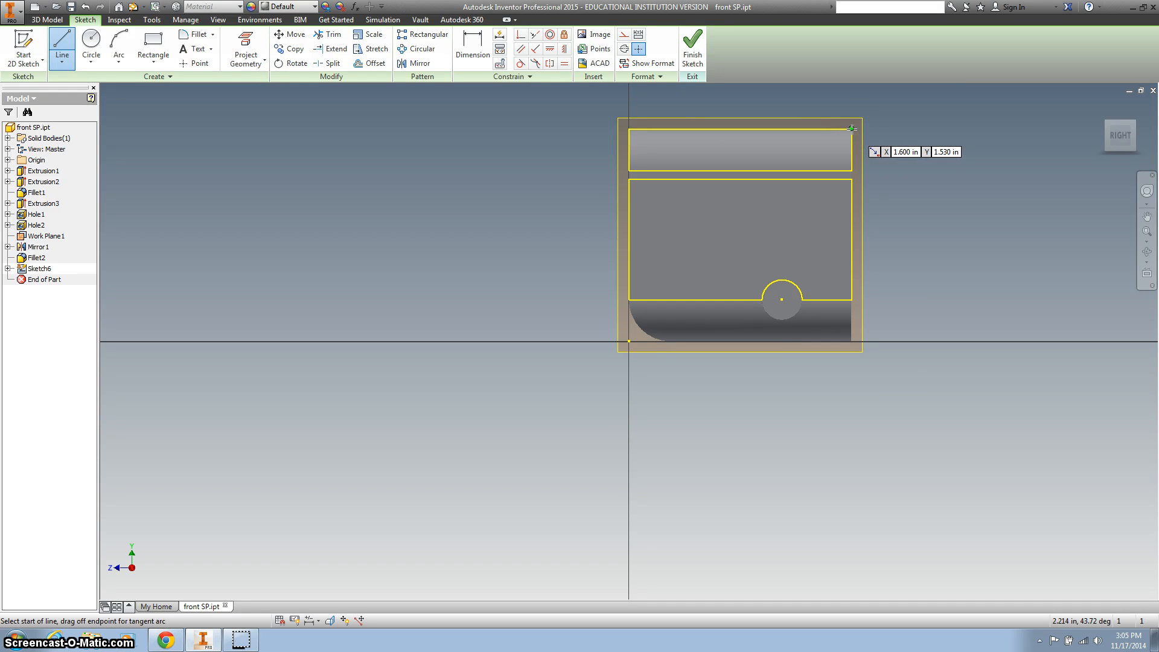
Step: Trace lines from the top-right corner down the right side and along the bottom edge
left_click(850, 124)
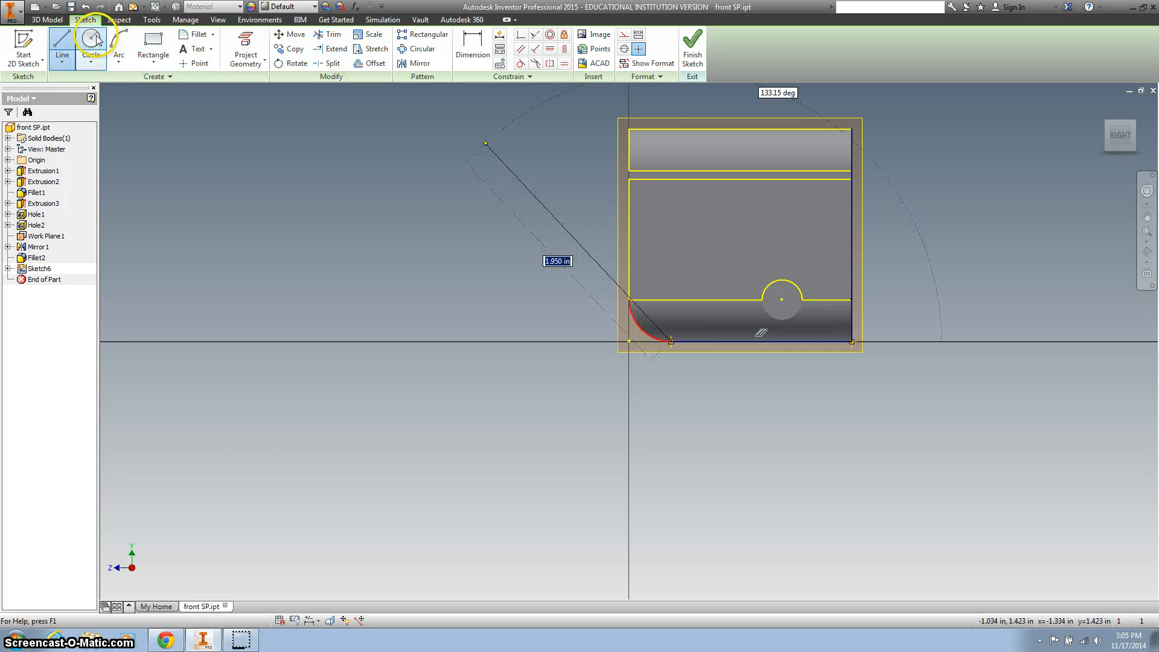
left_click(118, 49)
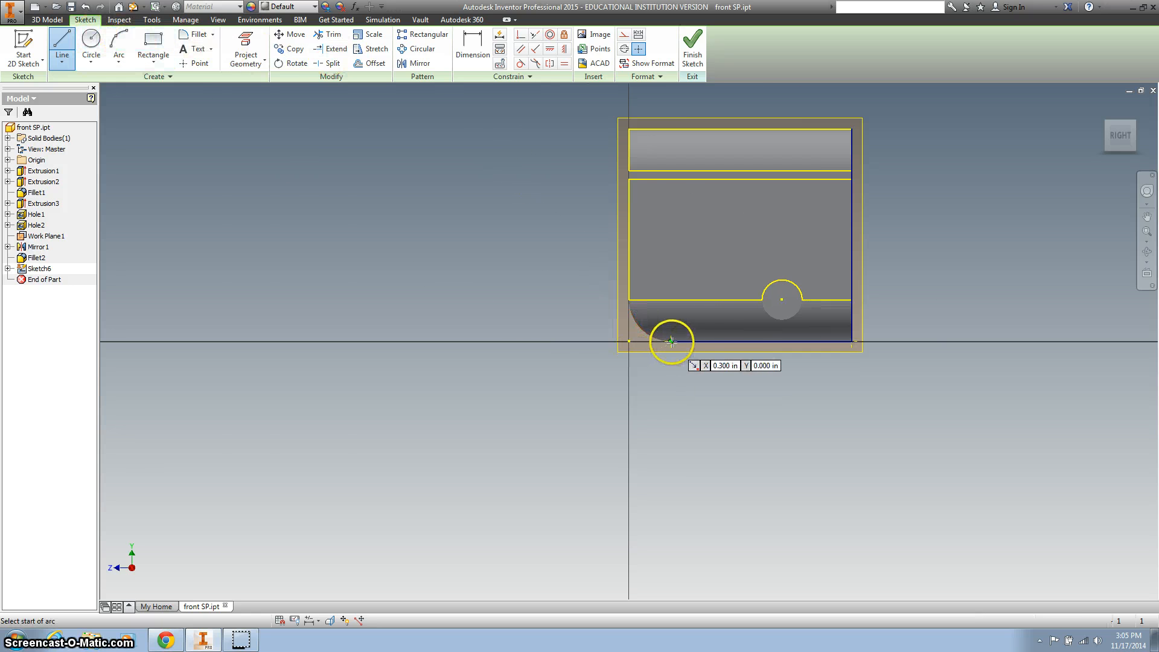
Step: Round the profile's bottom-left corner with an arc joining the bottom and side lines
left_click(671, 341)
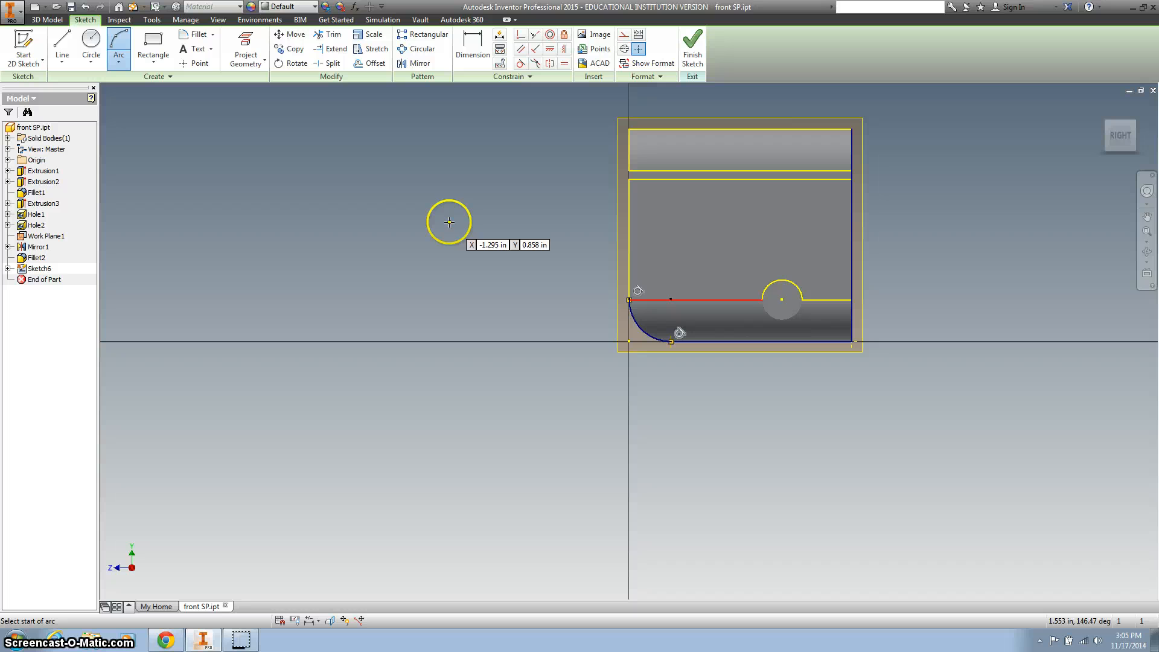
mouse_move(408, 196)
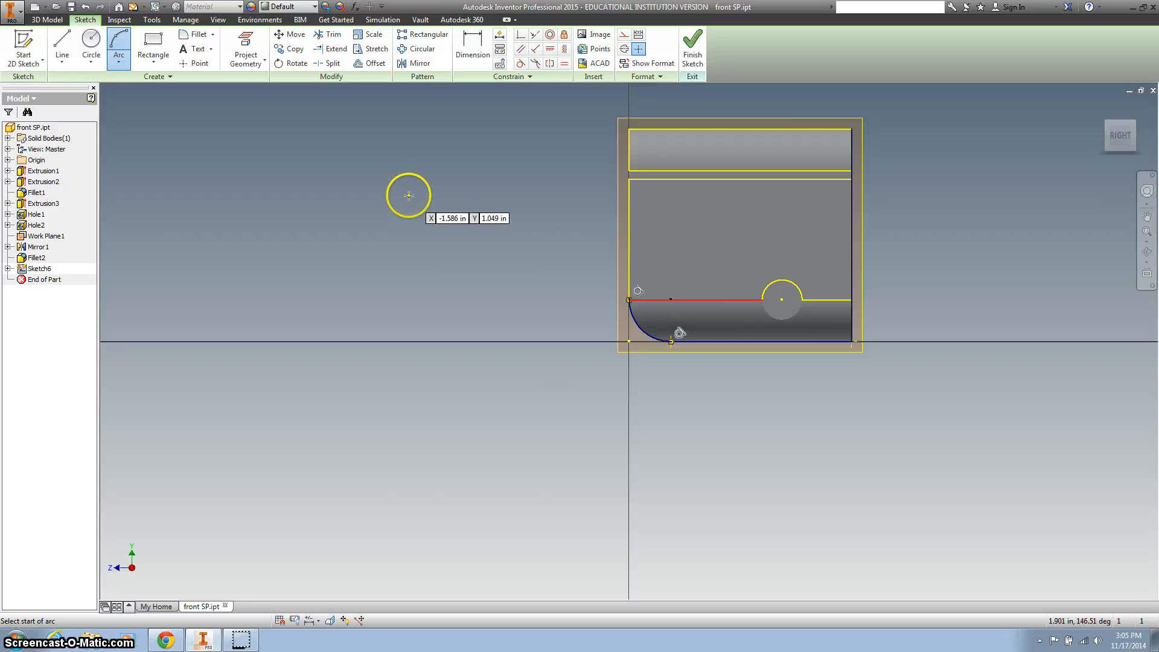
left_click(62, 48)
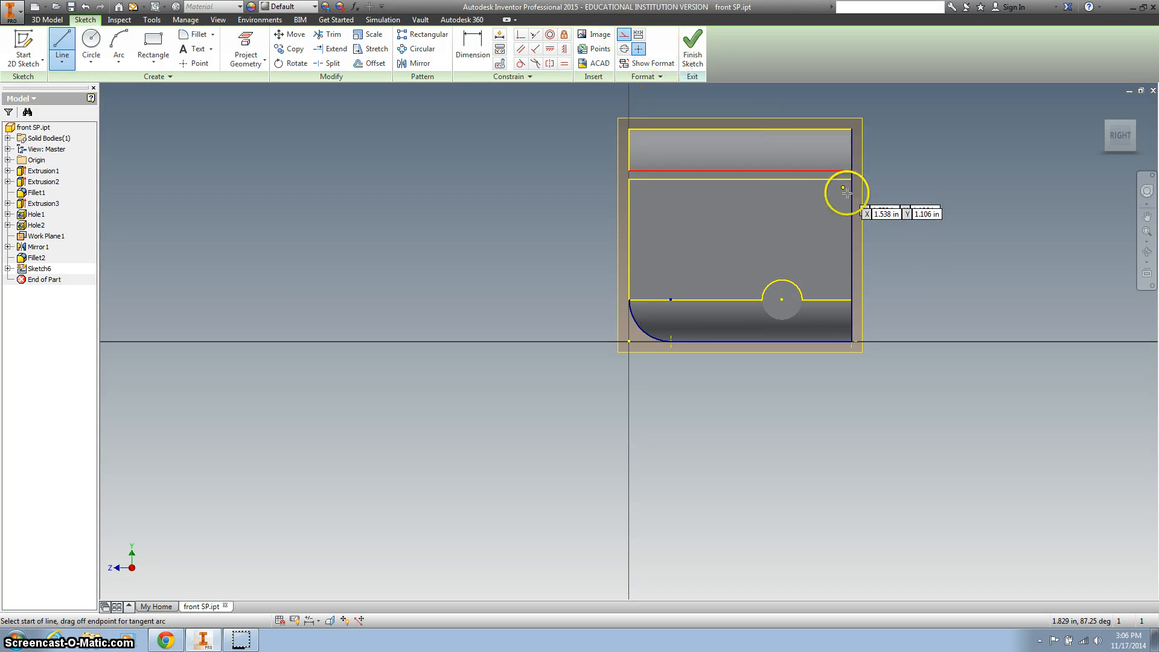
Step: Add a horizontal line below the top band, dimensioned 1.500 from the right side
left_click(842, 188)
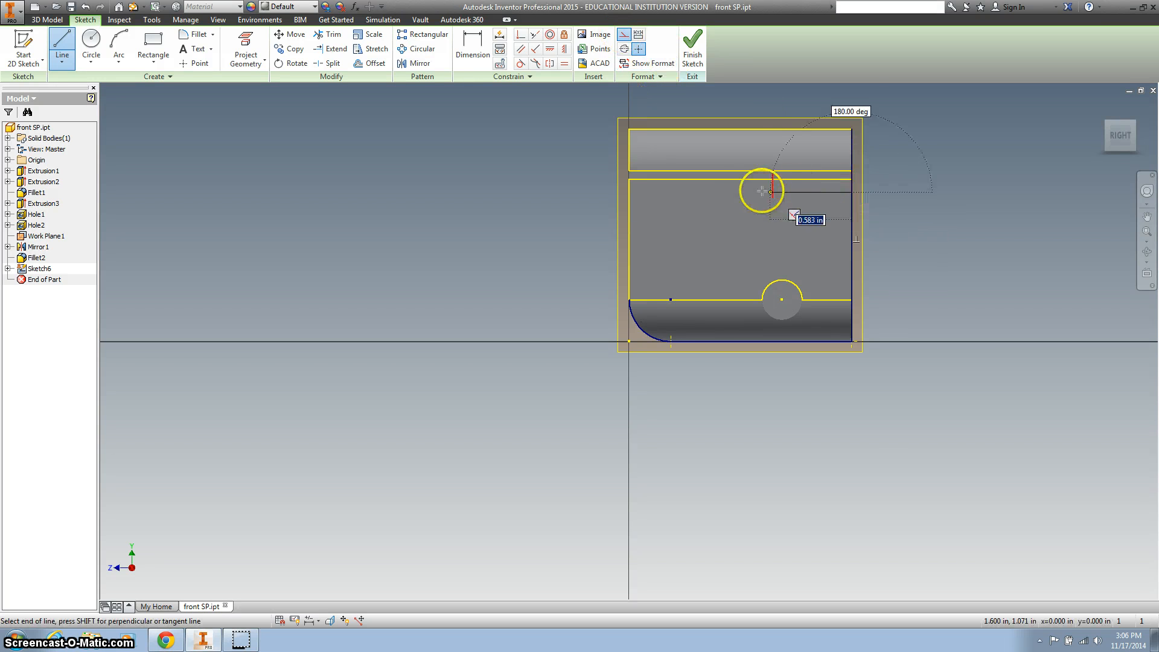
mouse_move(762, 192)
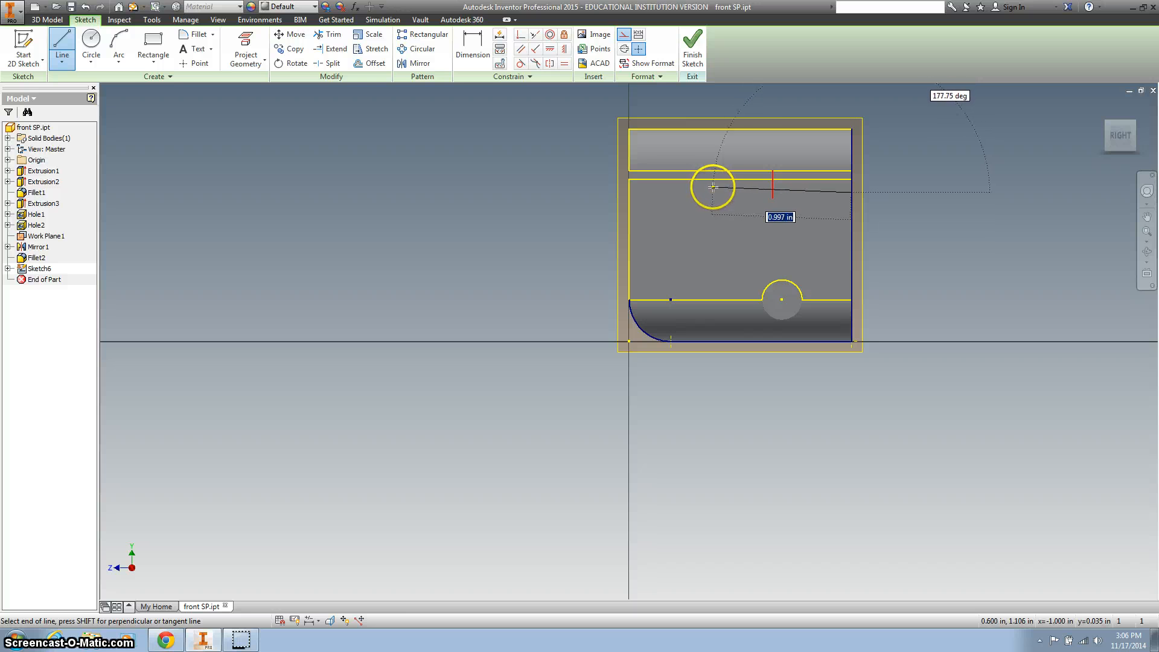
mouse_move(718, 185)
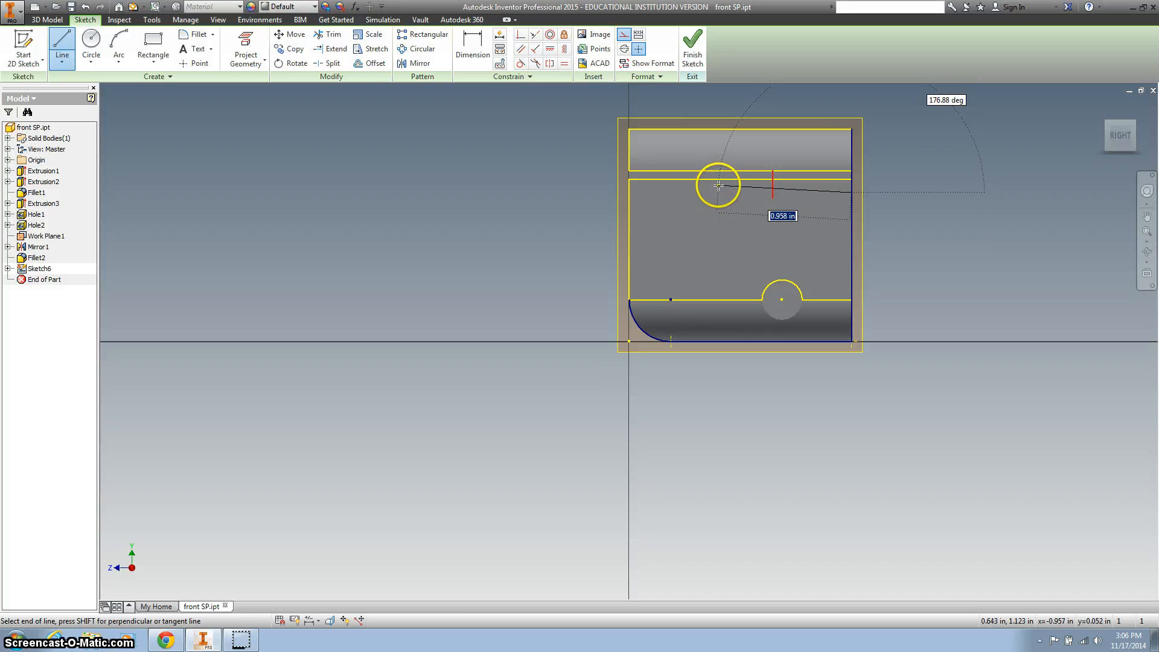
left_click(717, 186)
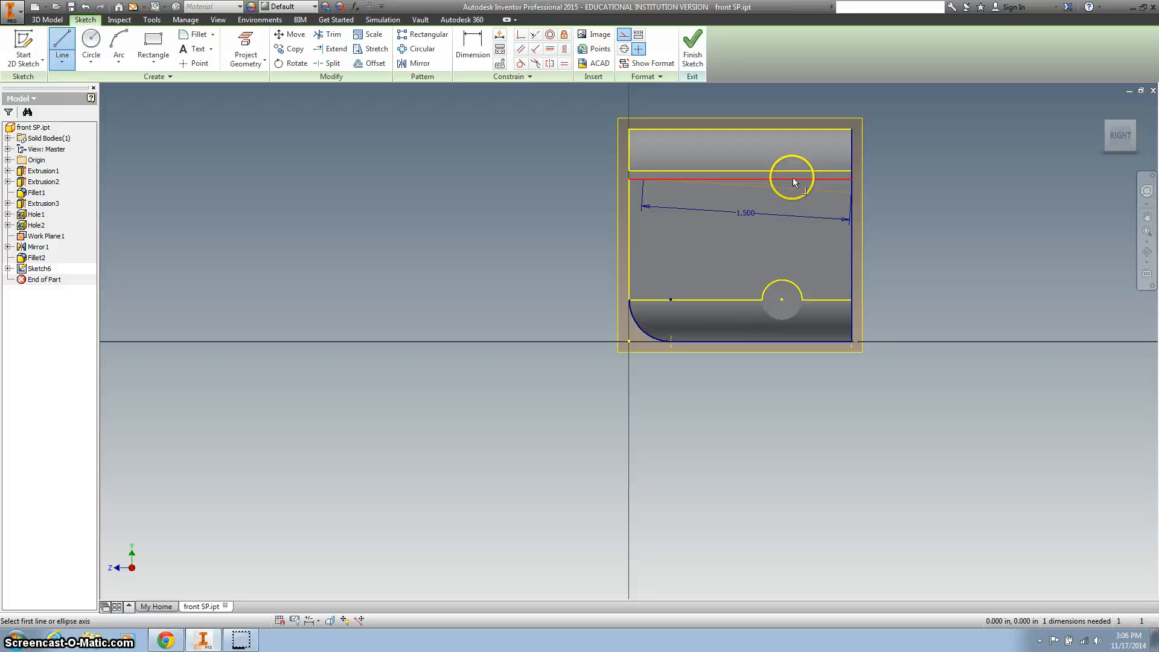
mouse_move(850, 185)
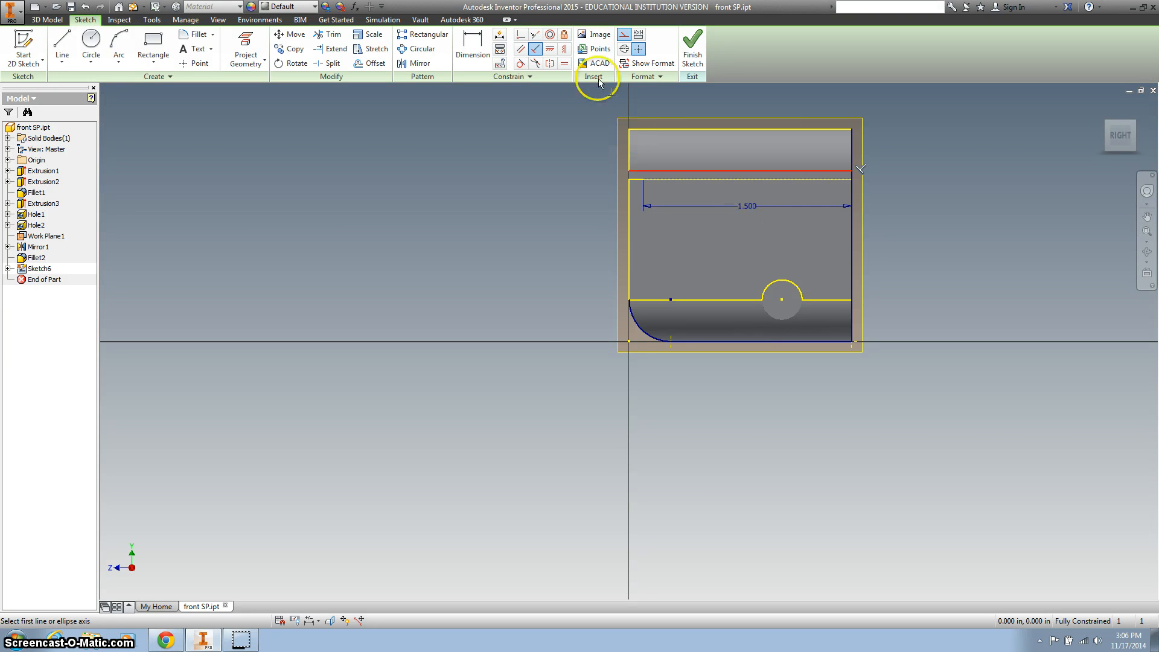
left_click(472, 49)
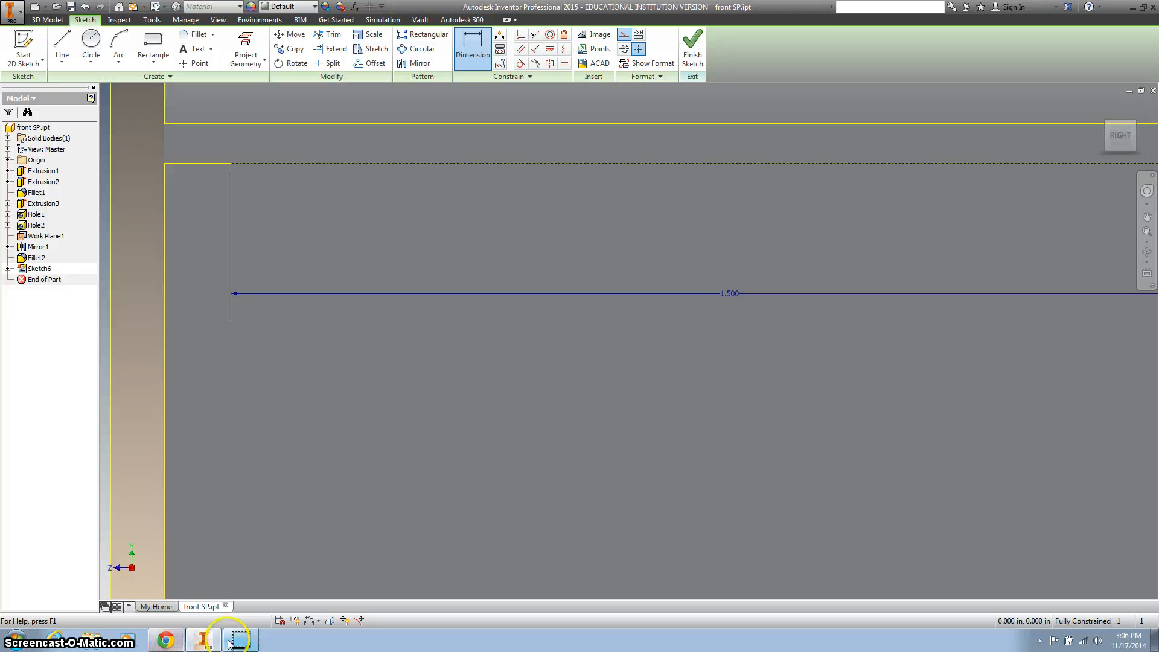
Step: Set the horizontal line 1.125 above the bottom edge with a vertical dimension
left_click(472, 48)
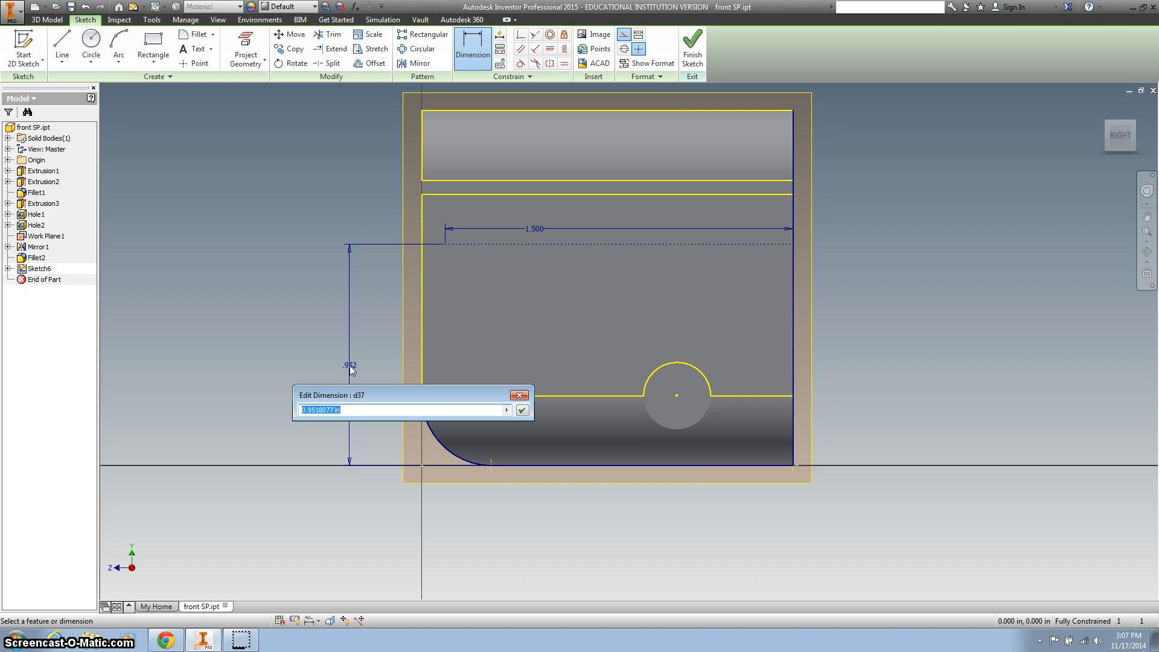
left_click(521, 410)
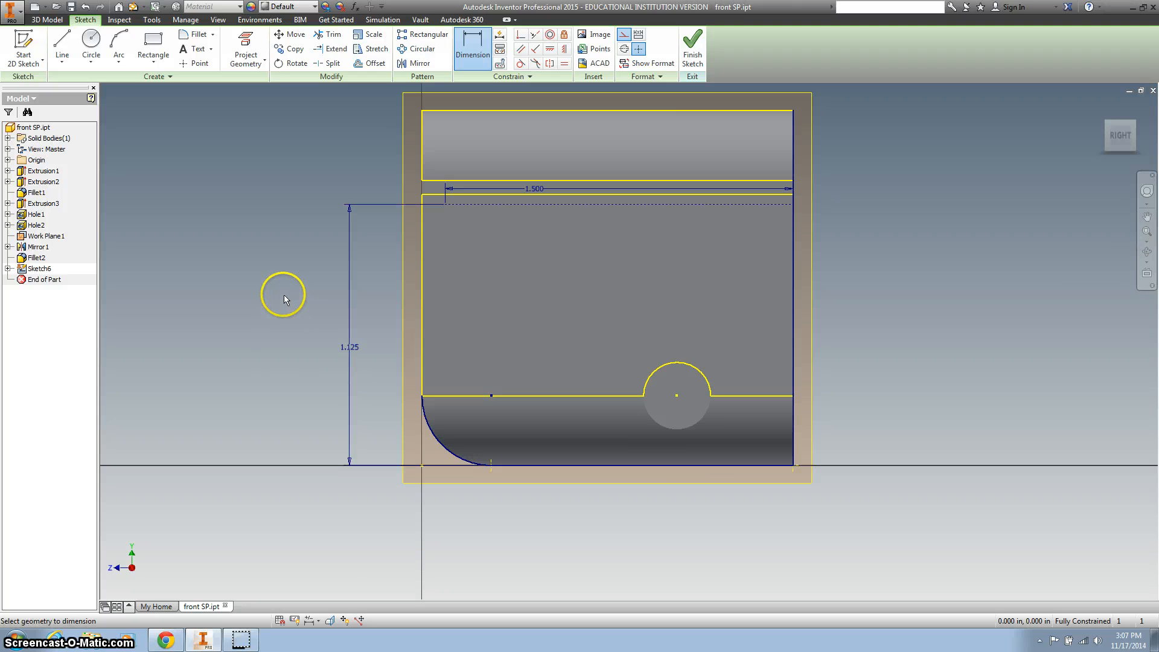
left_click(119, 46)
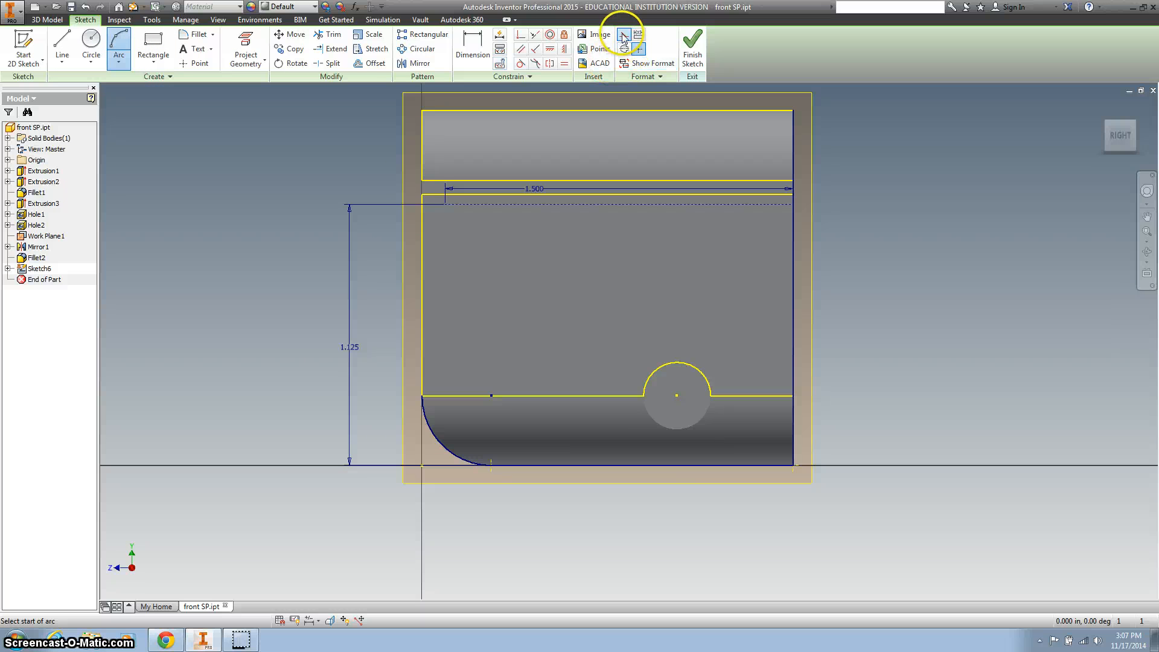
mouse_move(321, 318)
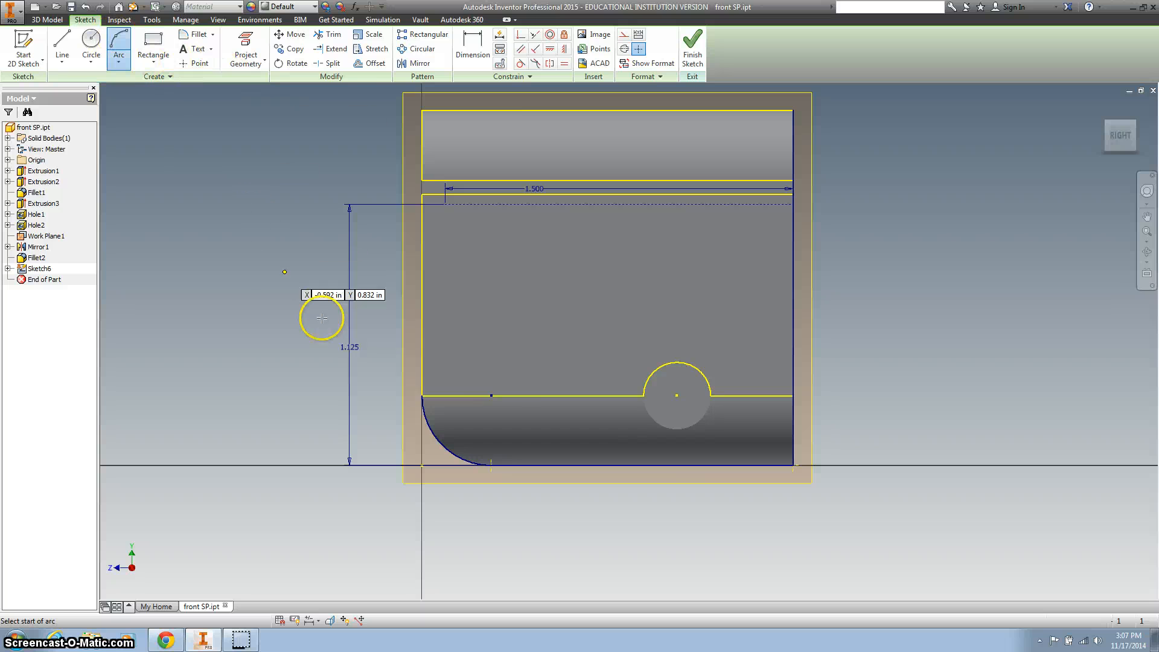
Step: Sweep a 2.375 radius front arc from the top line's end to the upper corner and finish Sketch6
left_click(422, 395)
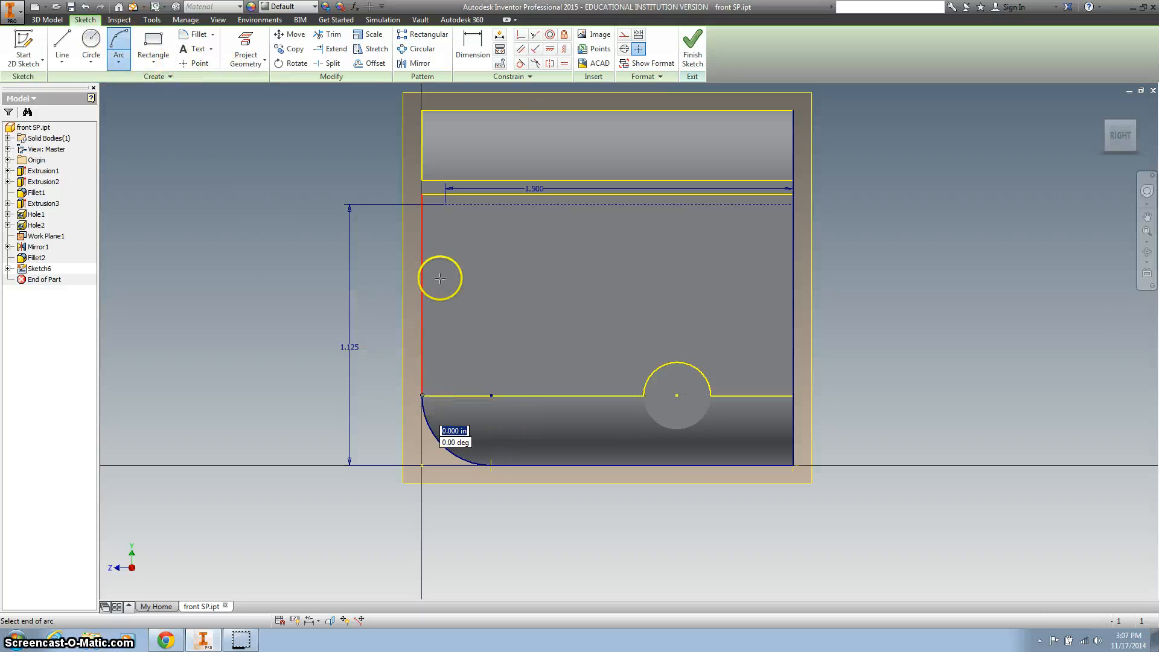
mouse_move(443, 203)
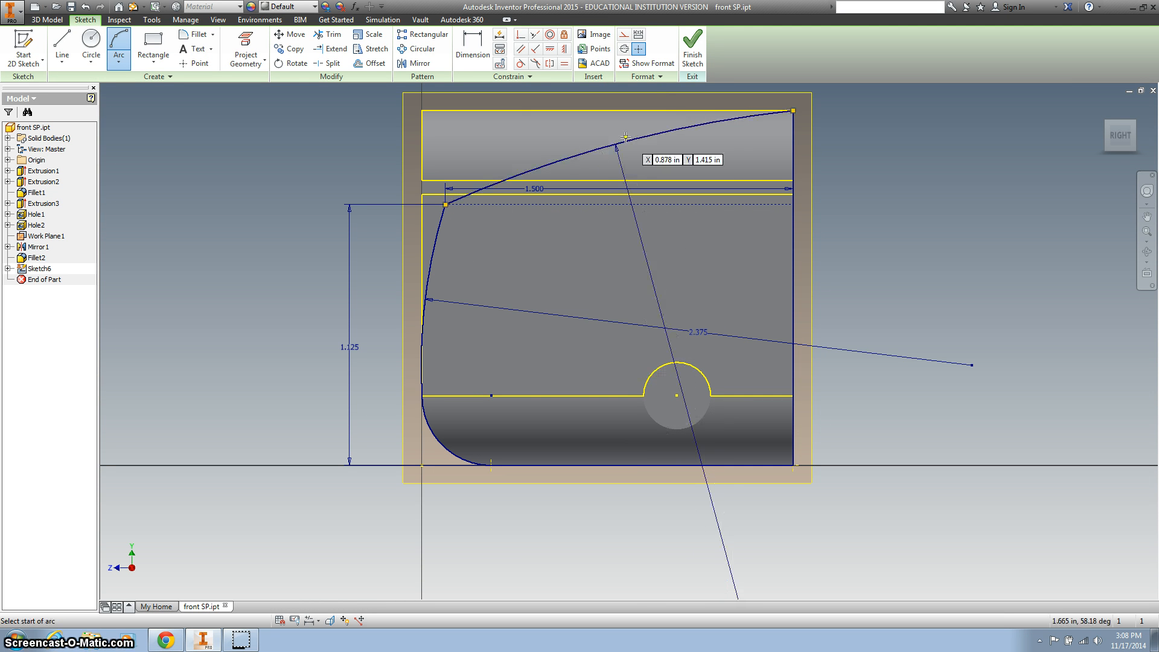
left_click(691, 46)
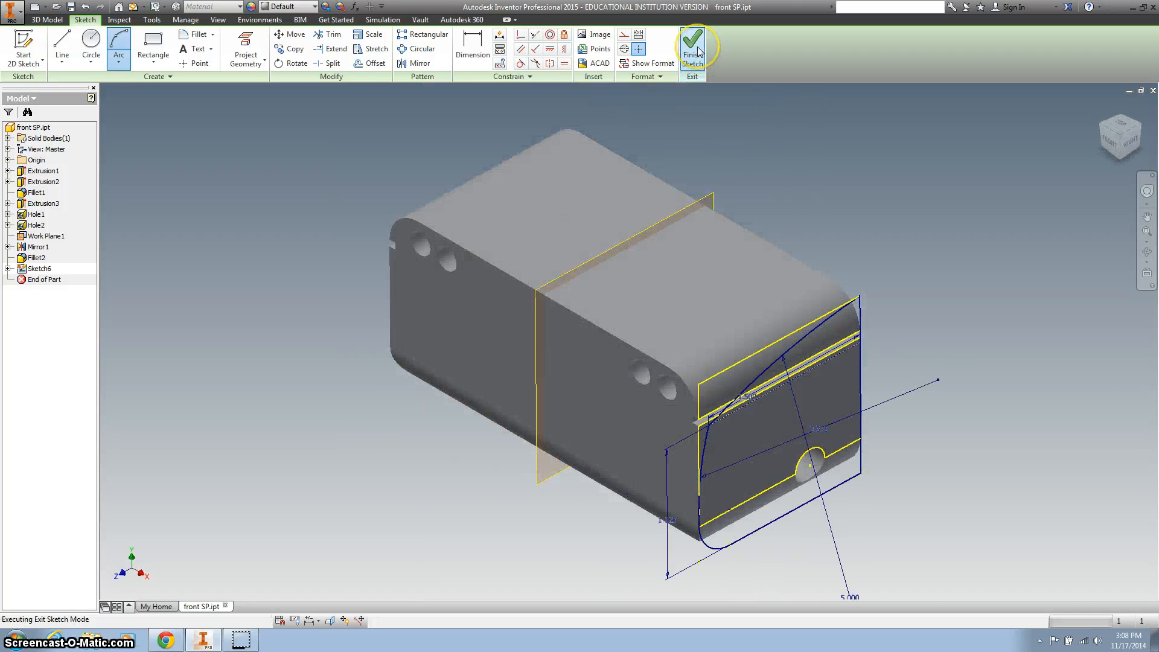
Step: Start an extrusion on the profile region beneath the curved front arc of Sketch6
left_click(692, 43)
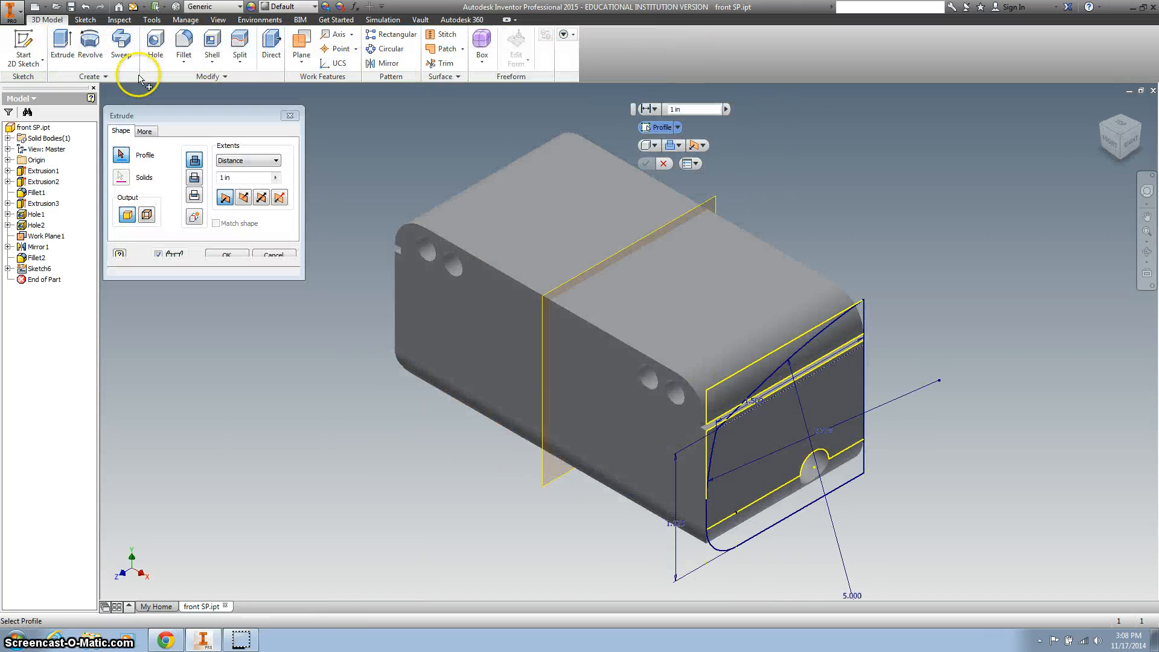
left_click(839, 344)
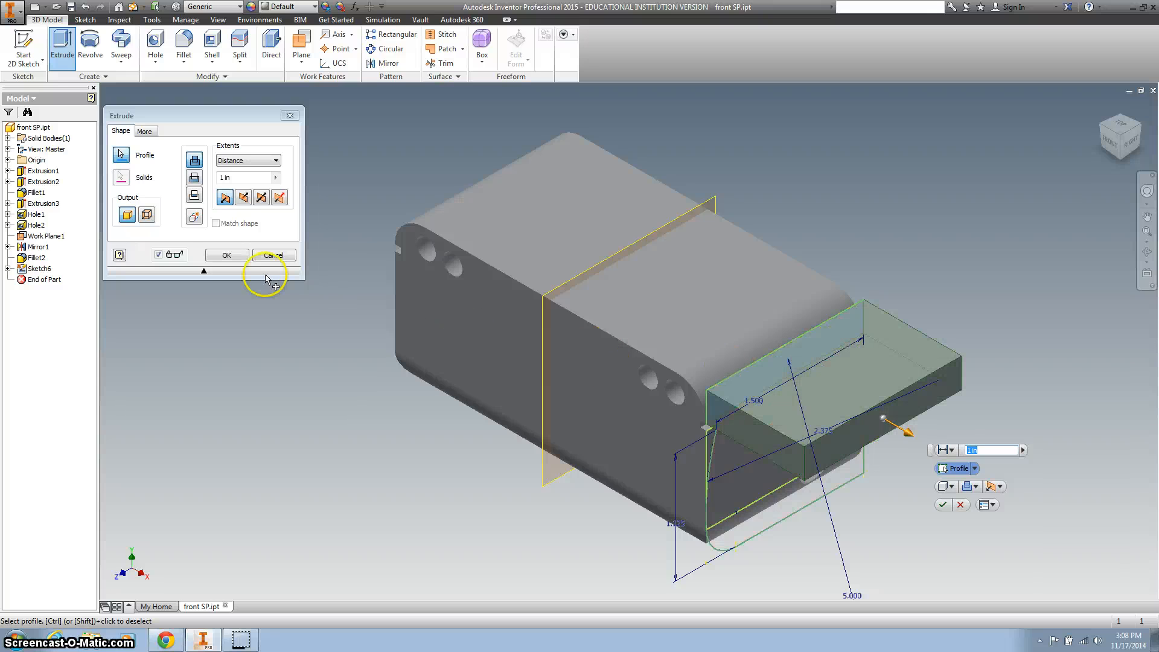
left_click(273, 254)
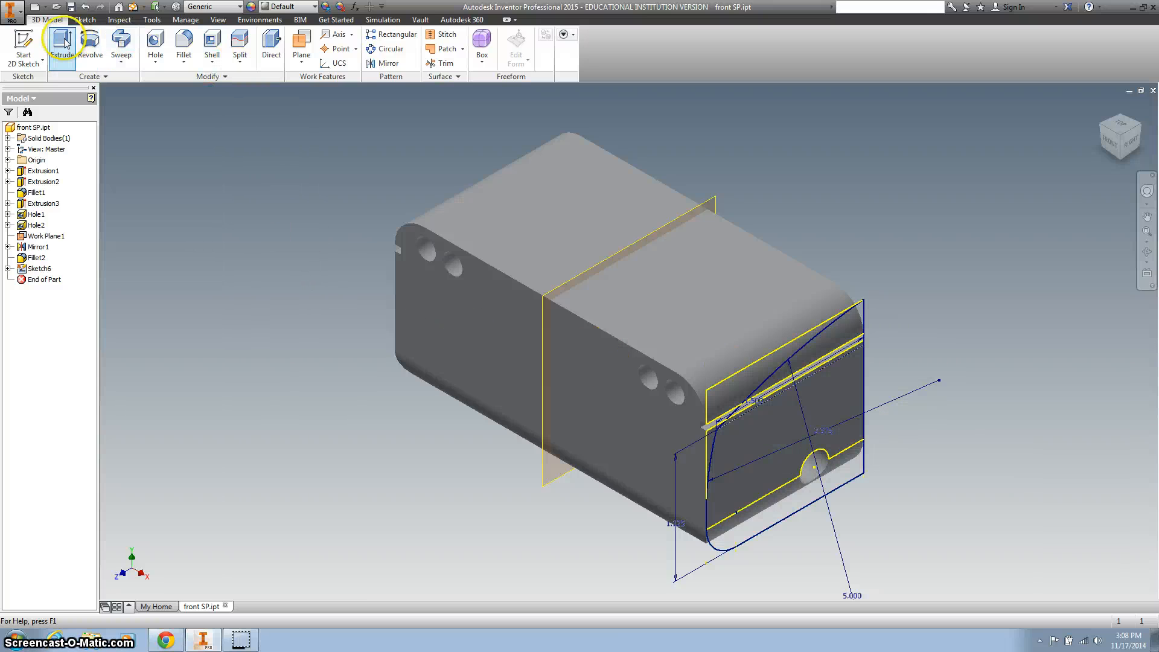
left_click(62, 46)
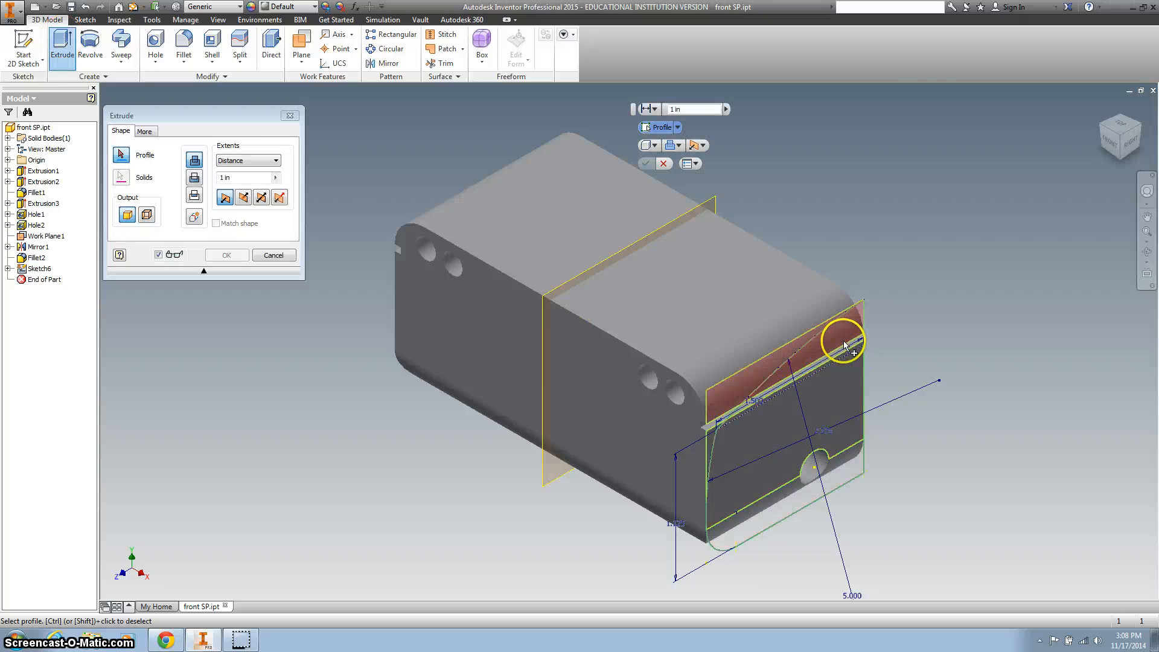
left_click(842, 344)
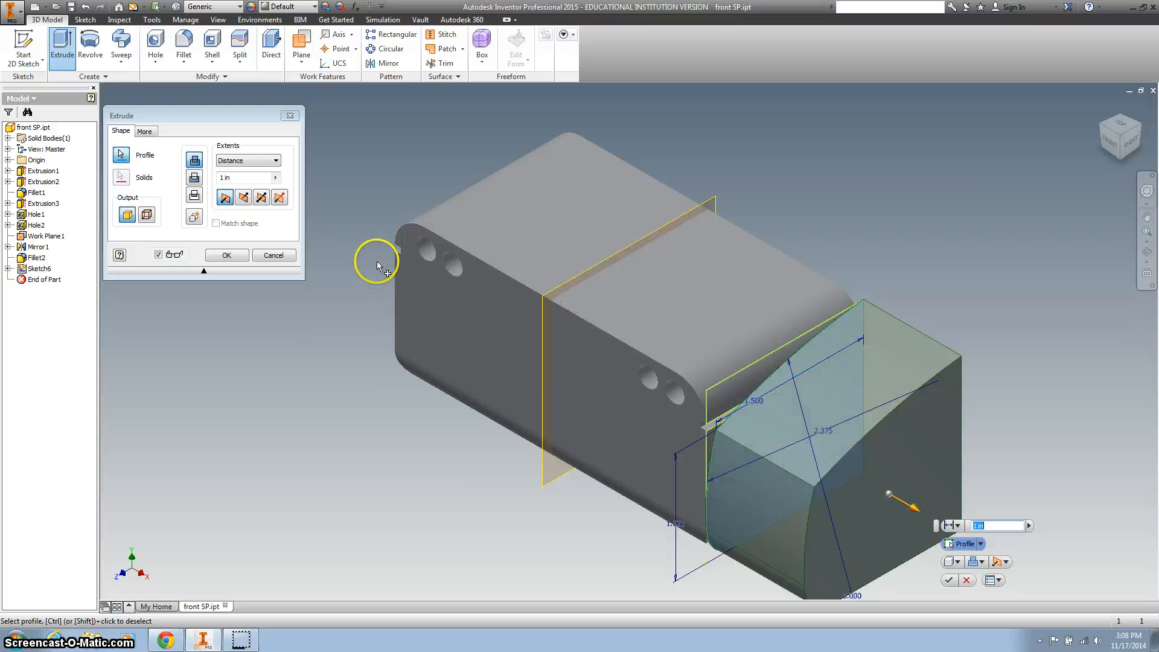
left_click(244, 197)
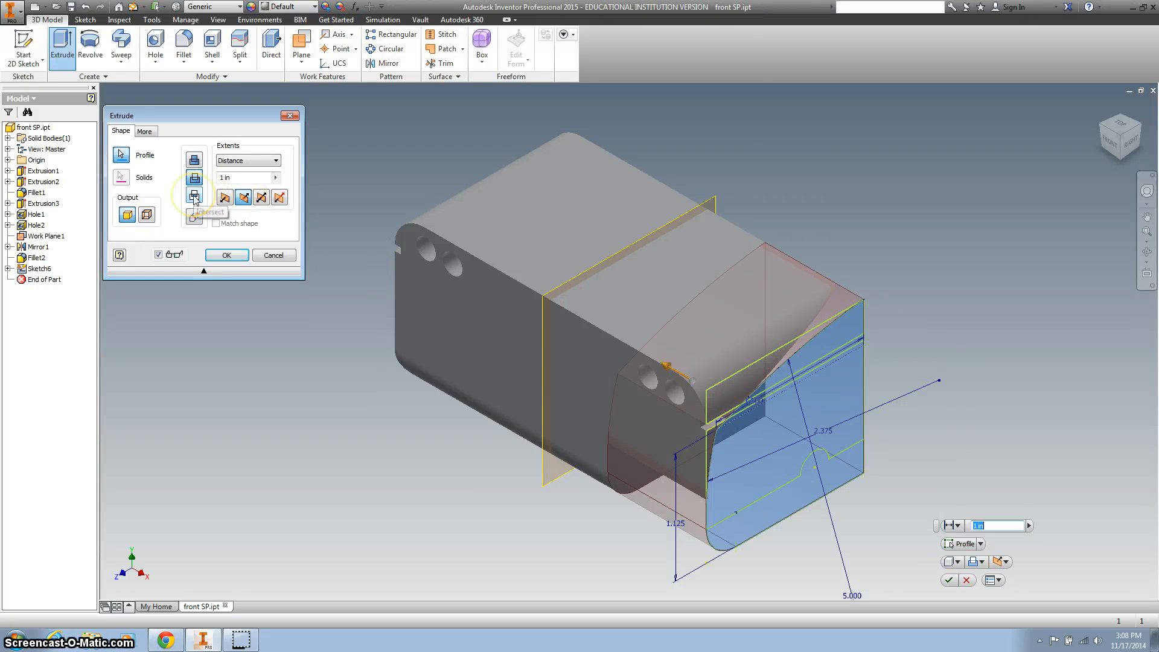
Step: Apply the extrusion as Intersect with extent All, carving the curved front through the block
left_click(194, 215)
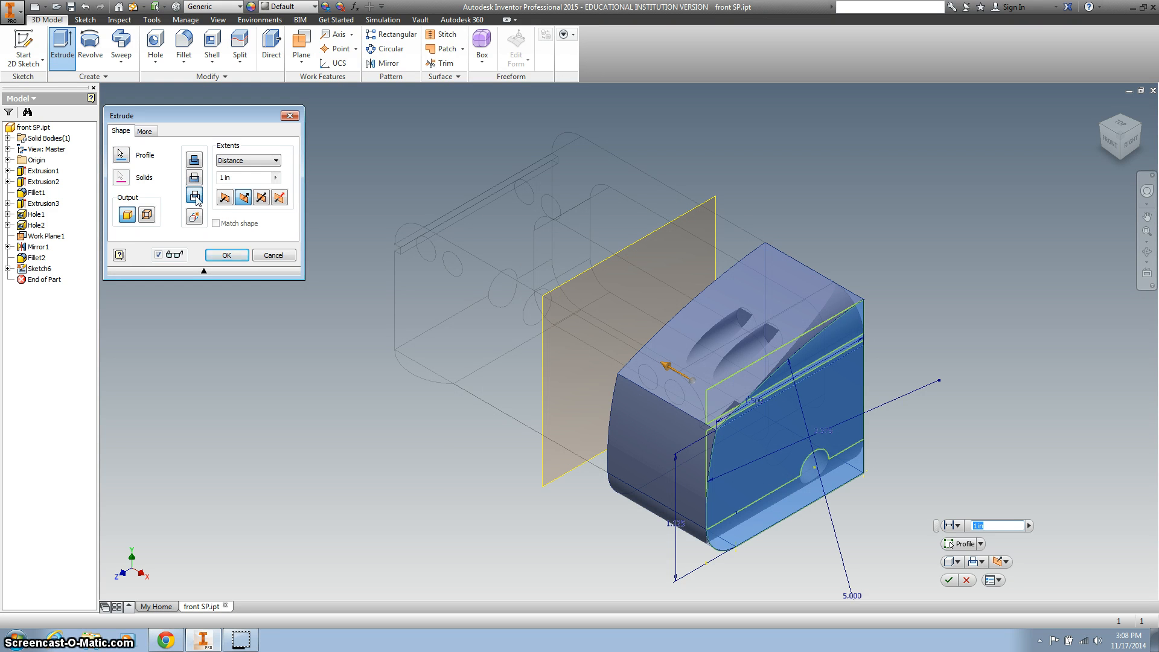
left_click(274, 160)
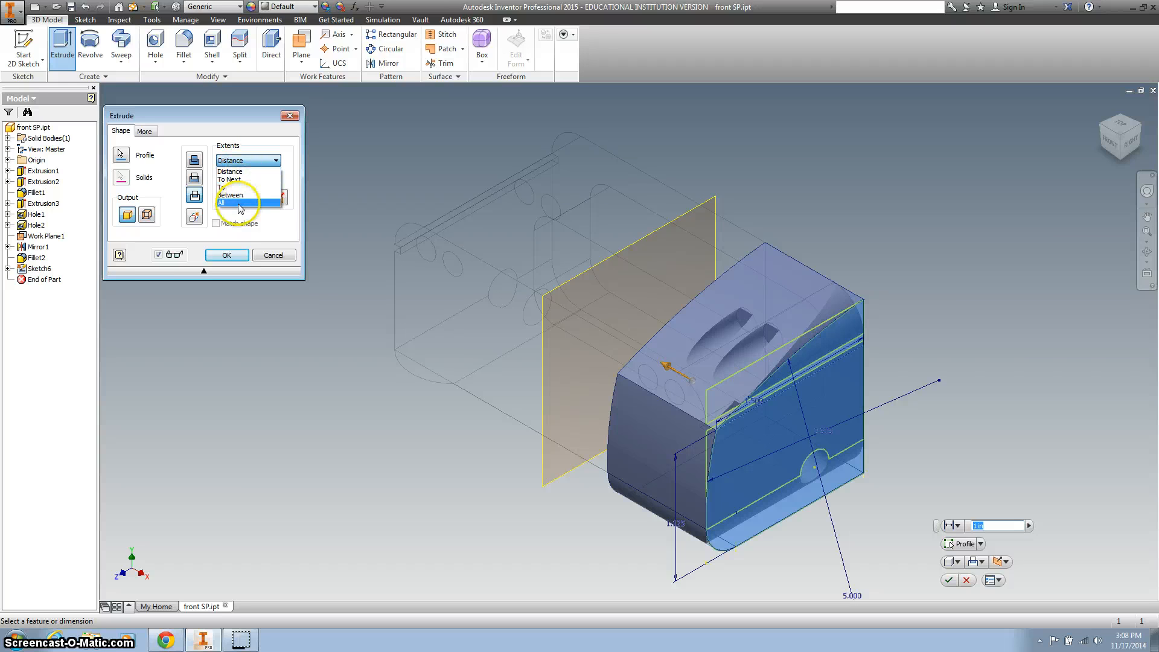
left_click(222, 203)
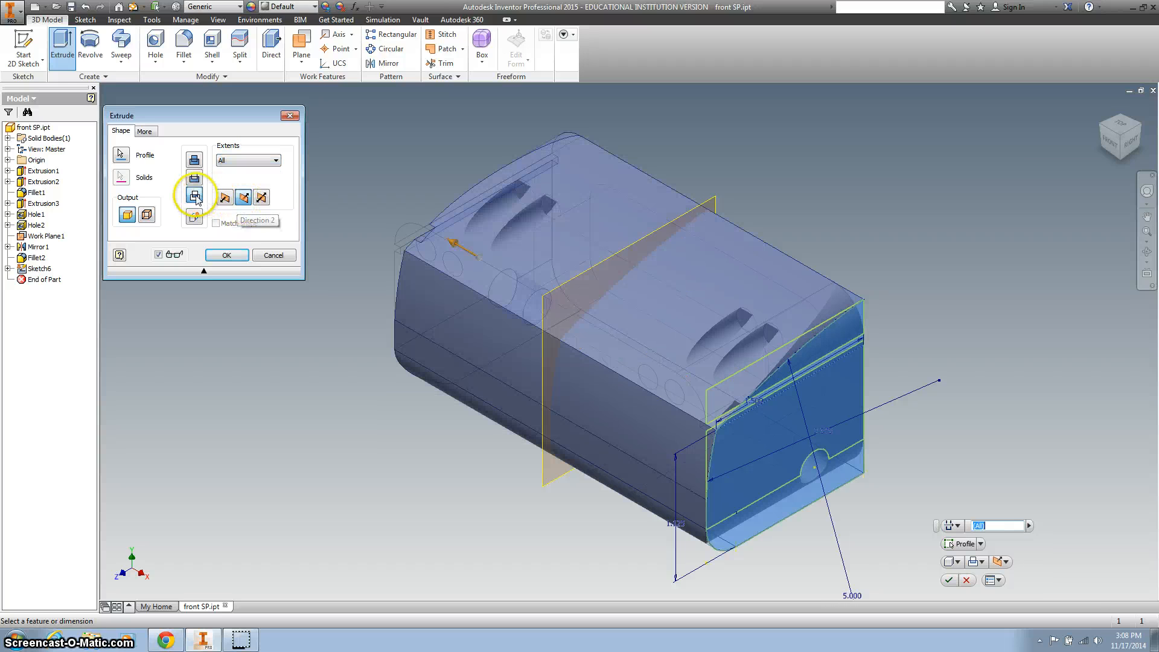
mouse_move(194, 197)
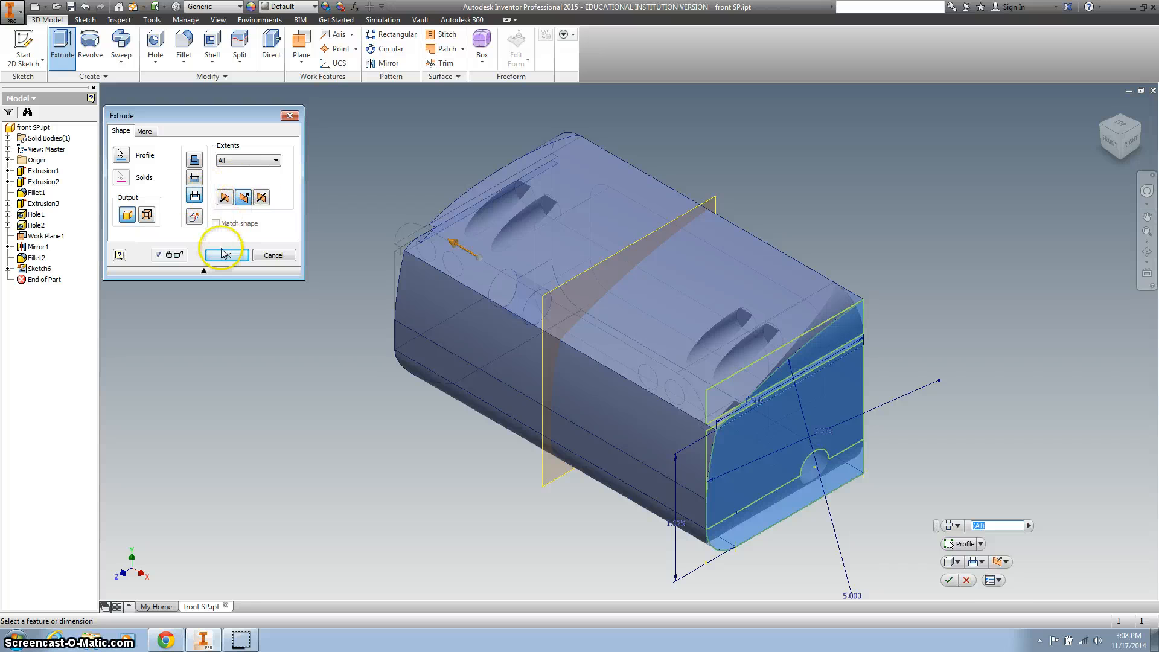
left_click(224, 254)
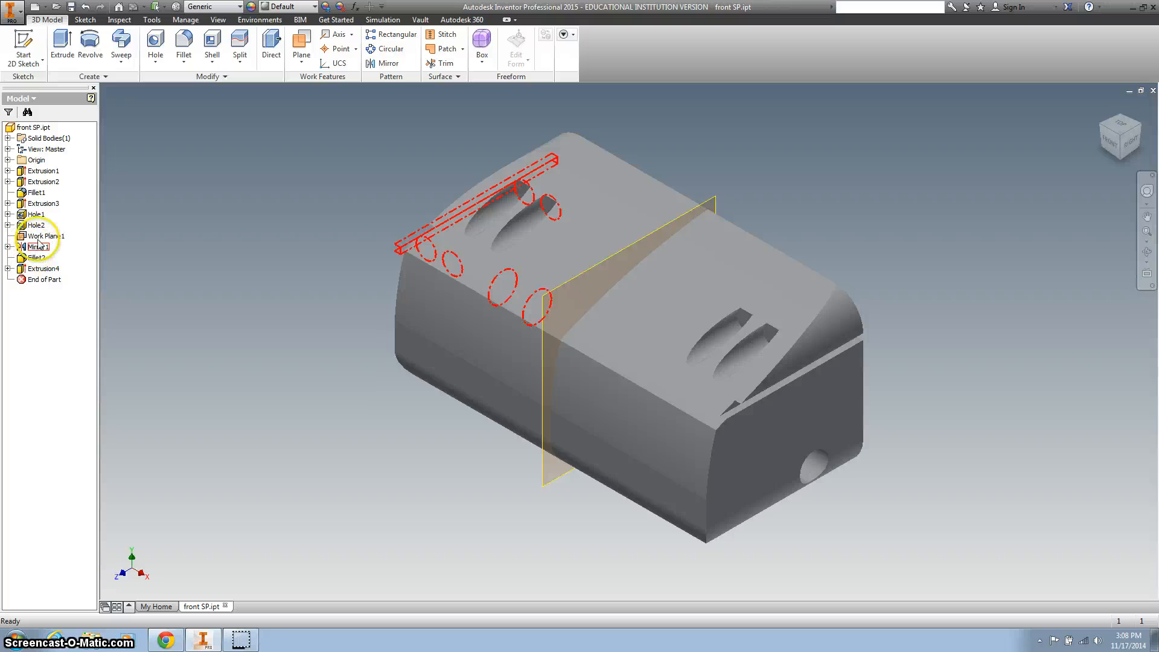
Step: Hide Work Plane1 from the browser so only the solid shows
right_click(41, 235)
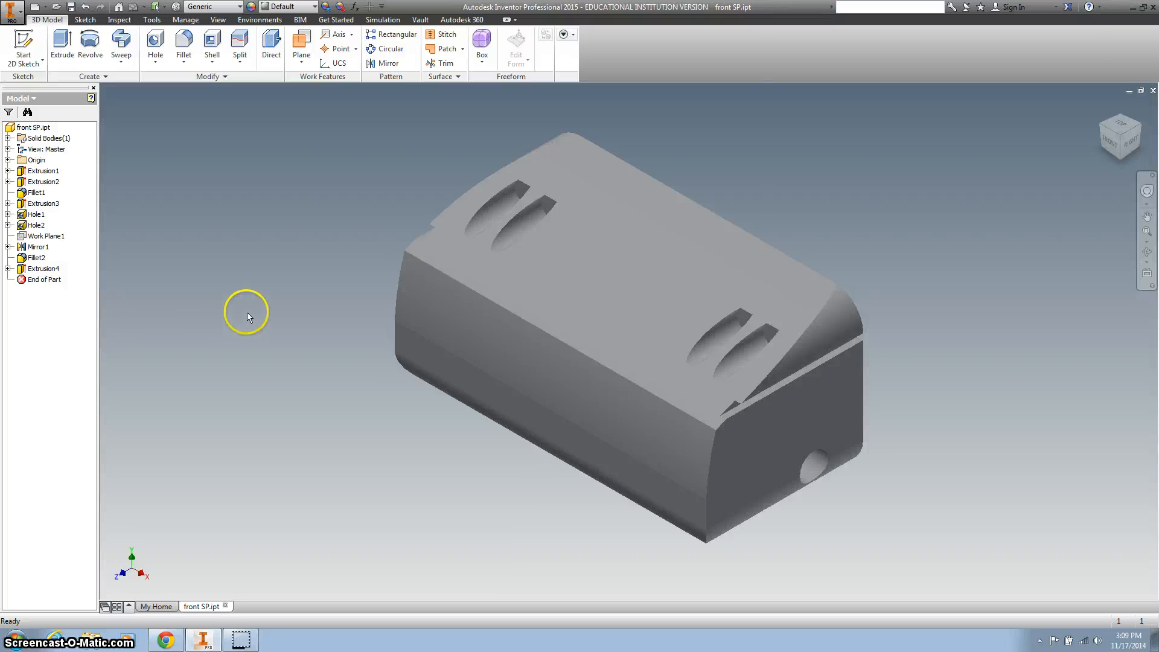
Step: Save the front SP part from the application menu
left_click(11, 8)
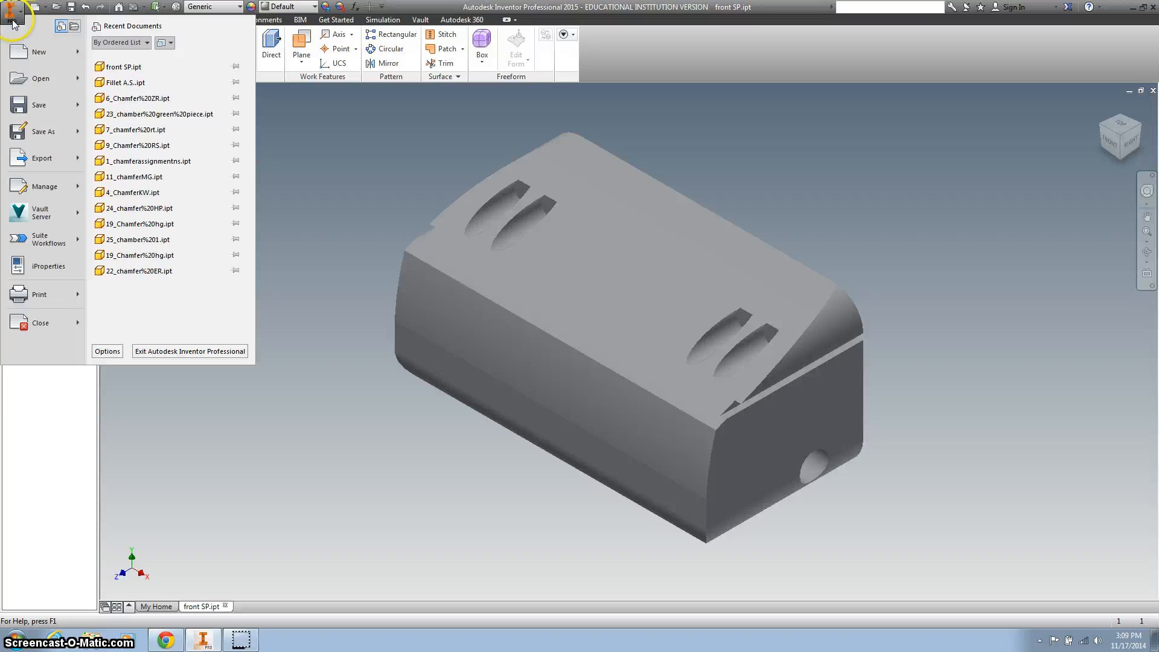
left_click(39, 105)
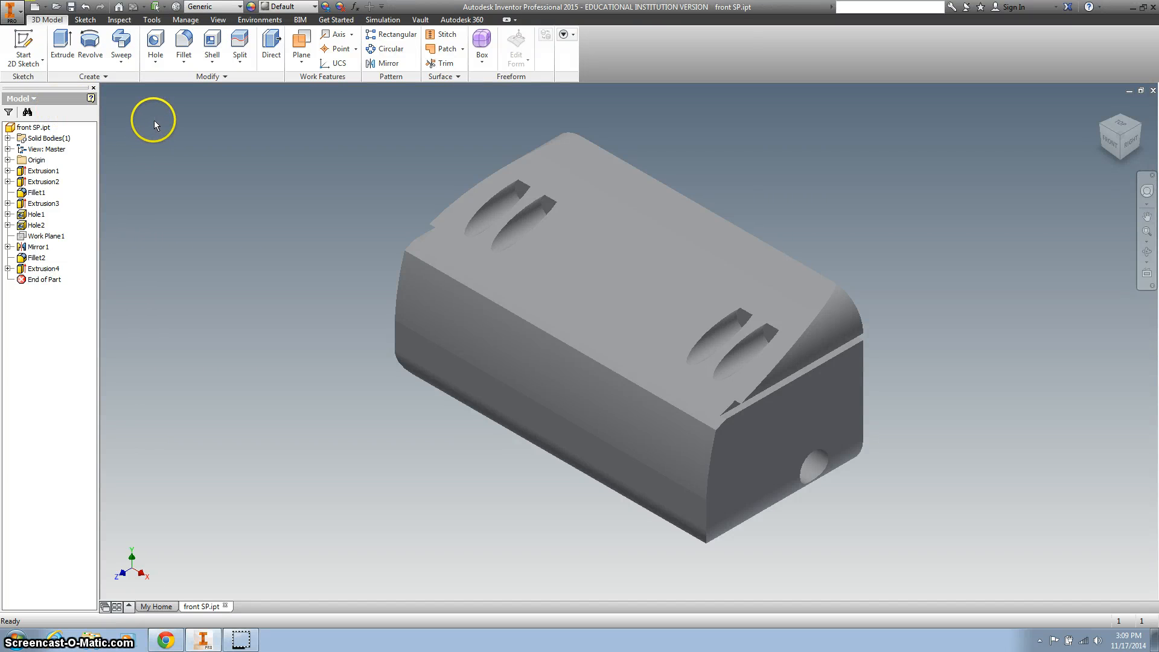
mouse_move(320, 383)
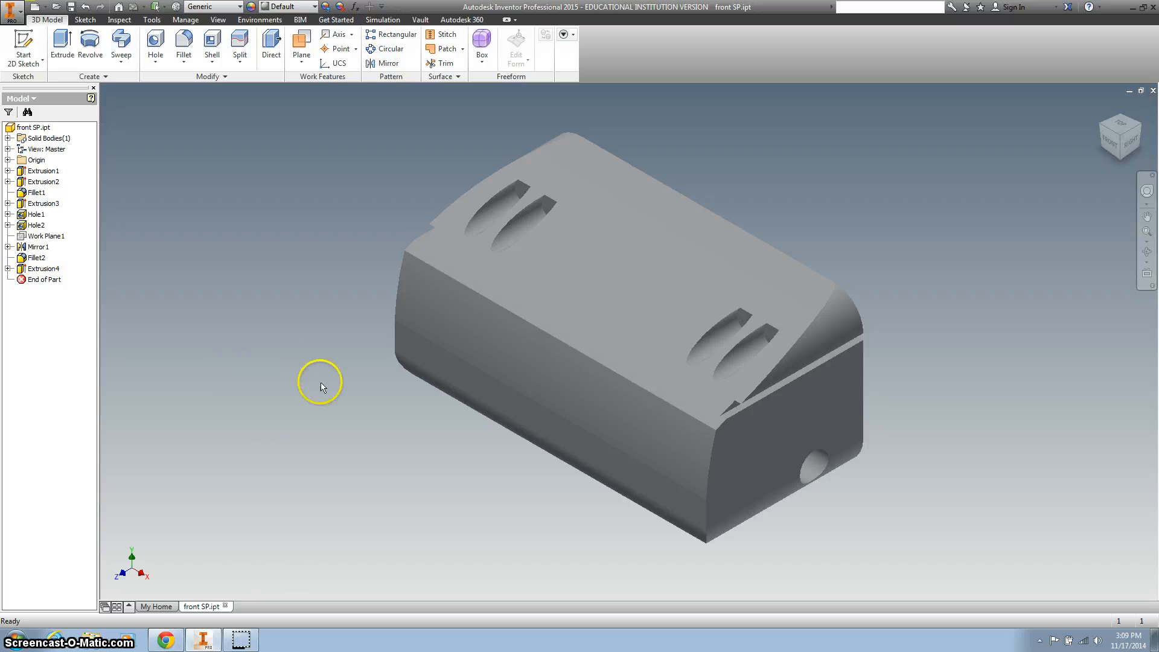